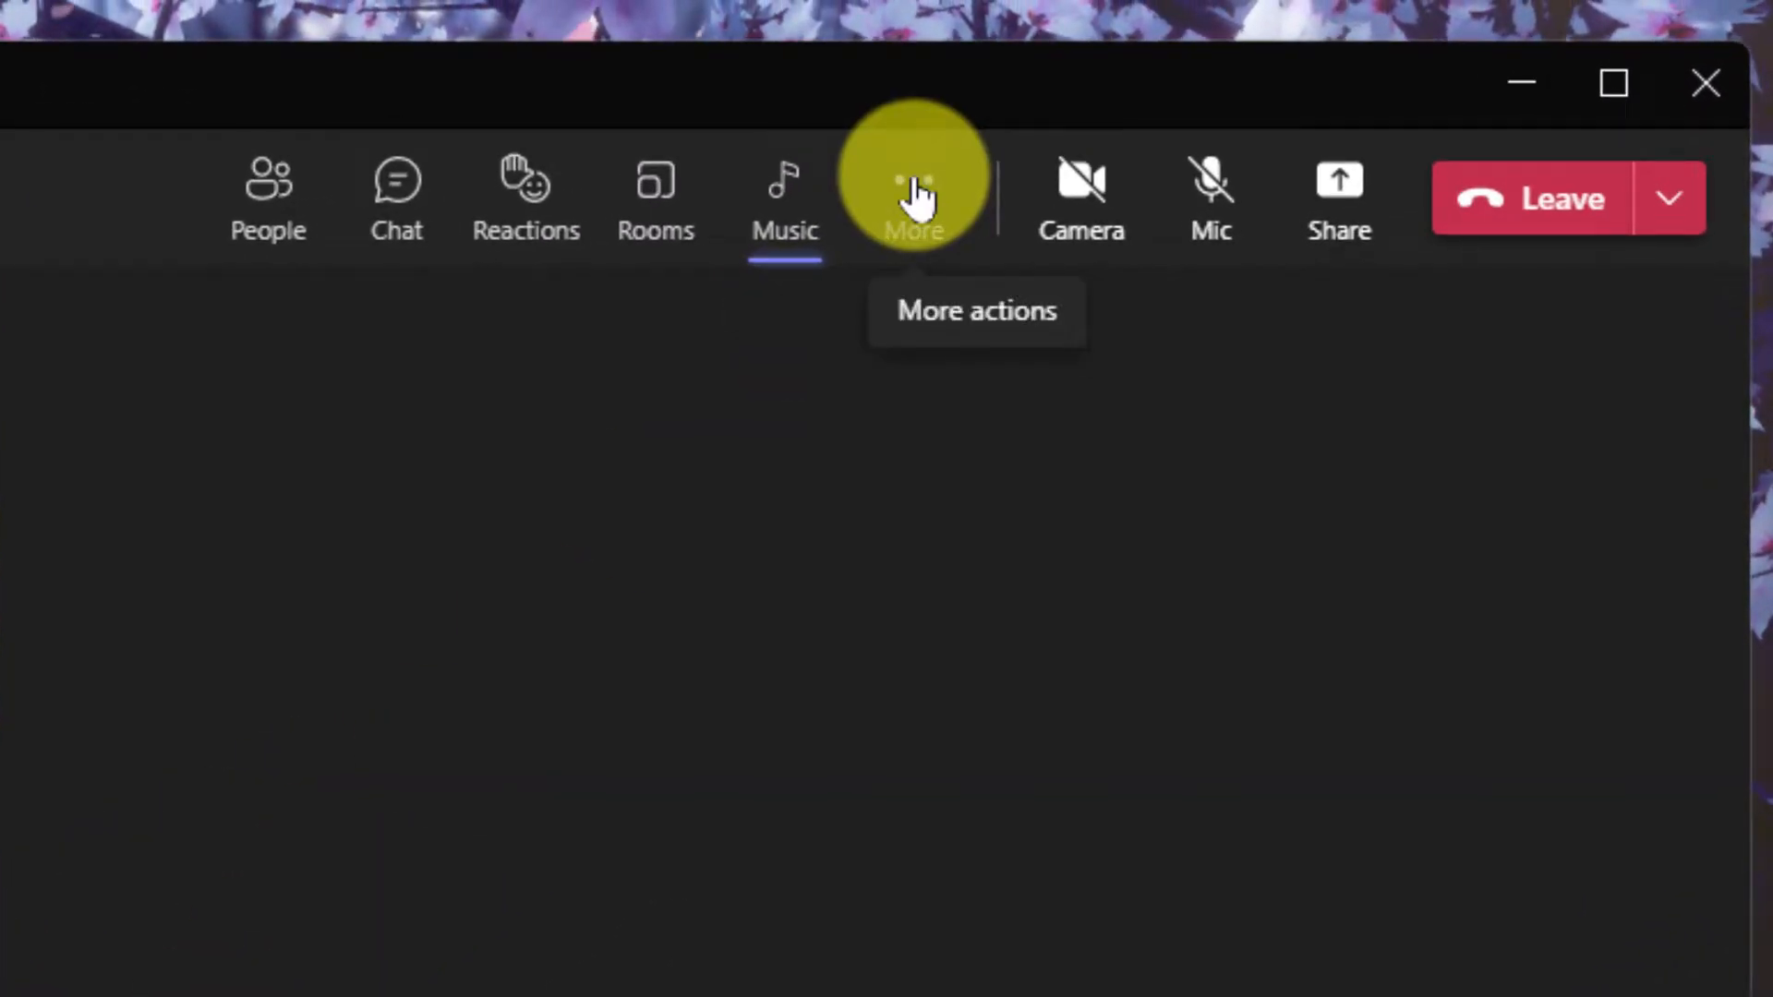
Reveal the More actions menu with live captions, recording and transcription options.
left_click(916, 198)
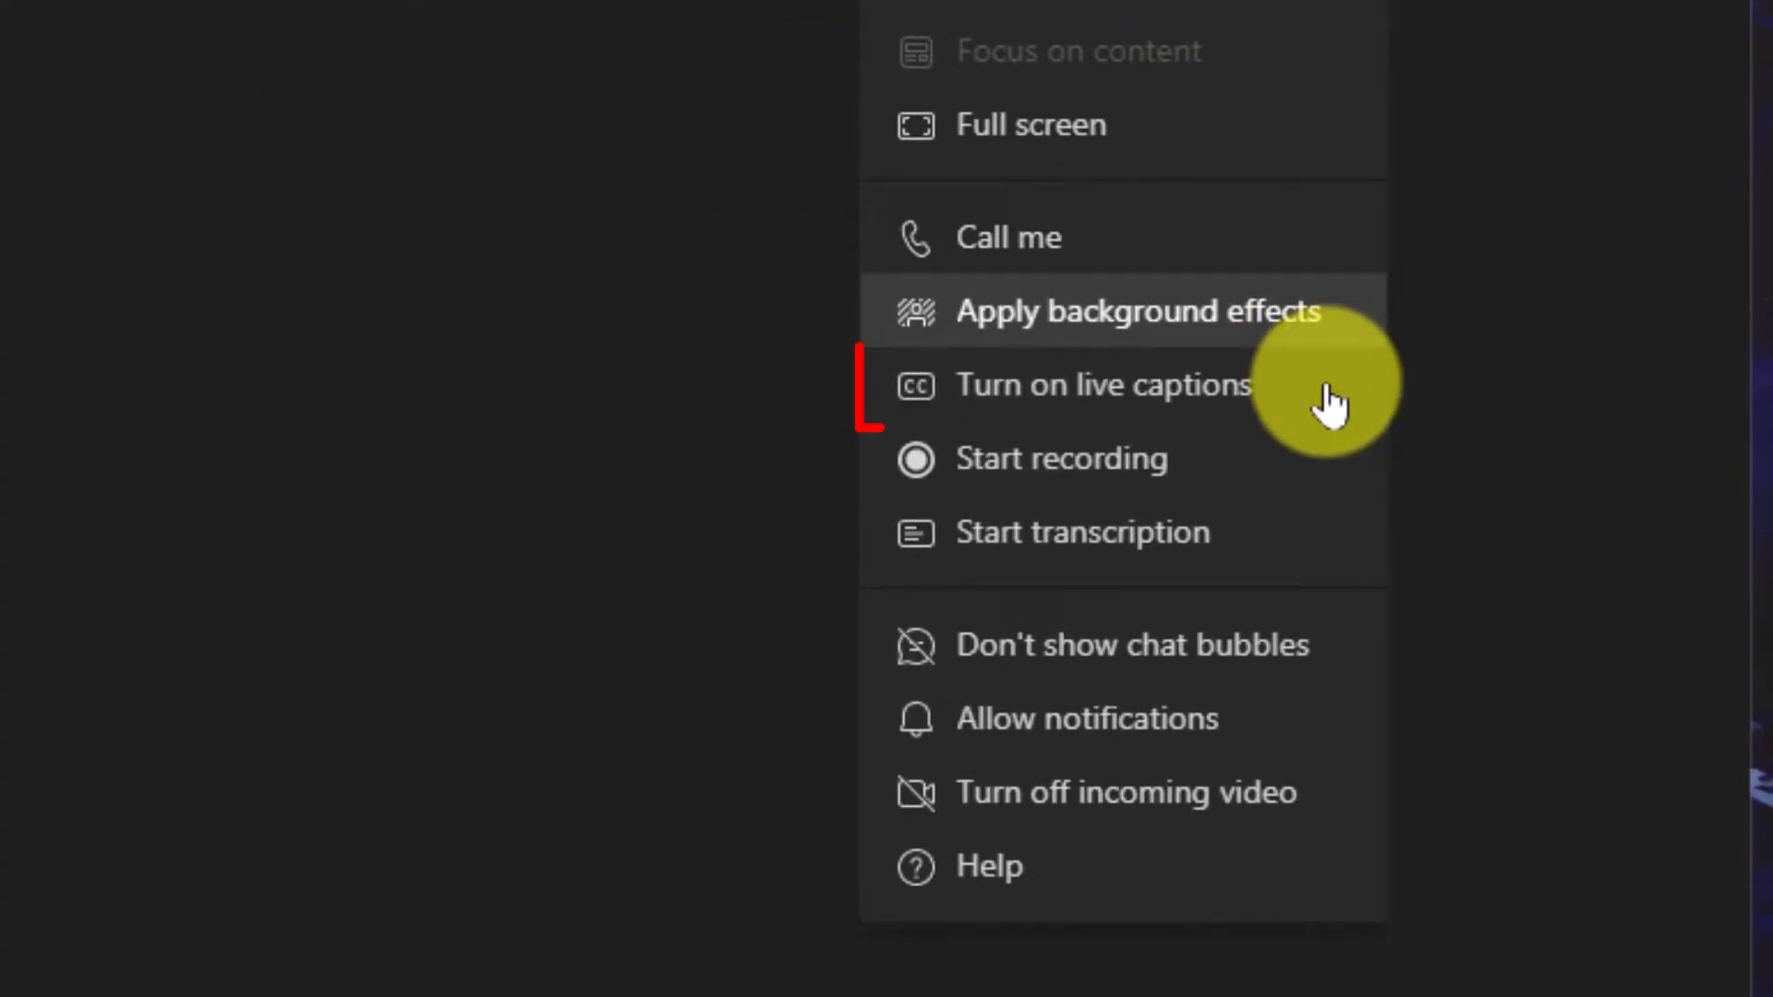
mouse_move(1333, 390)
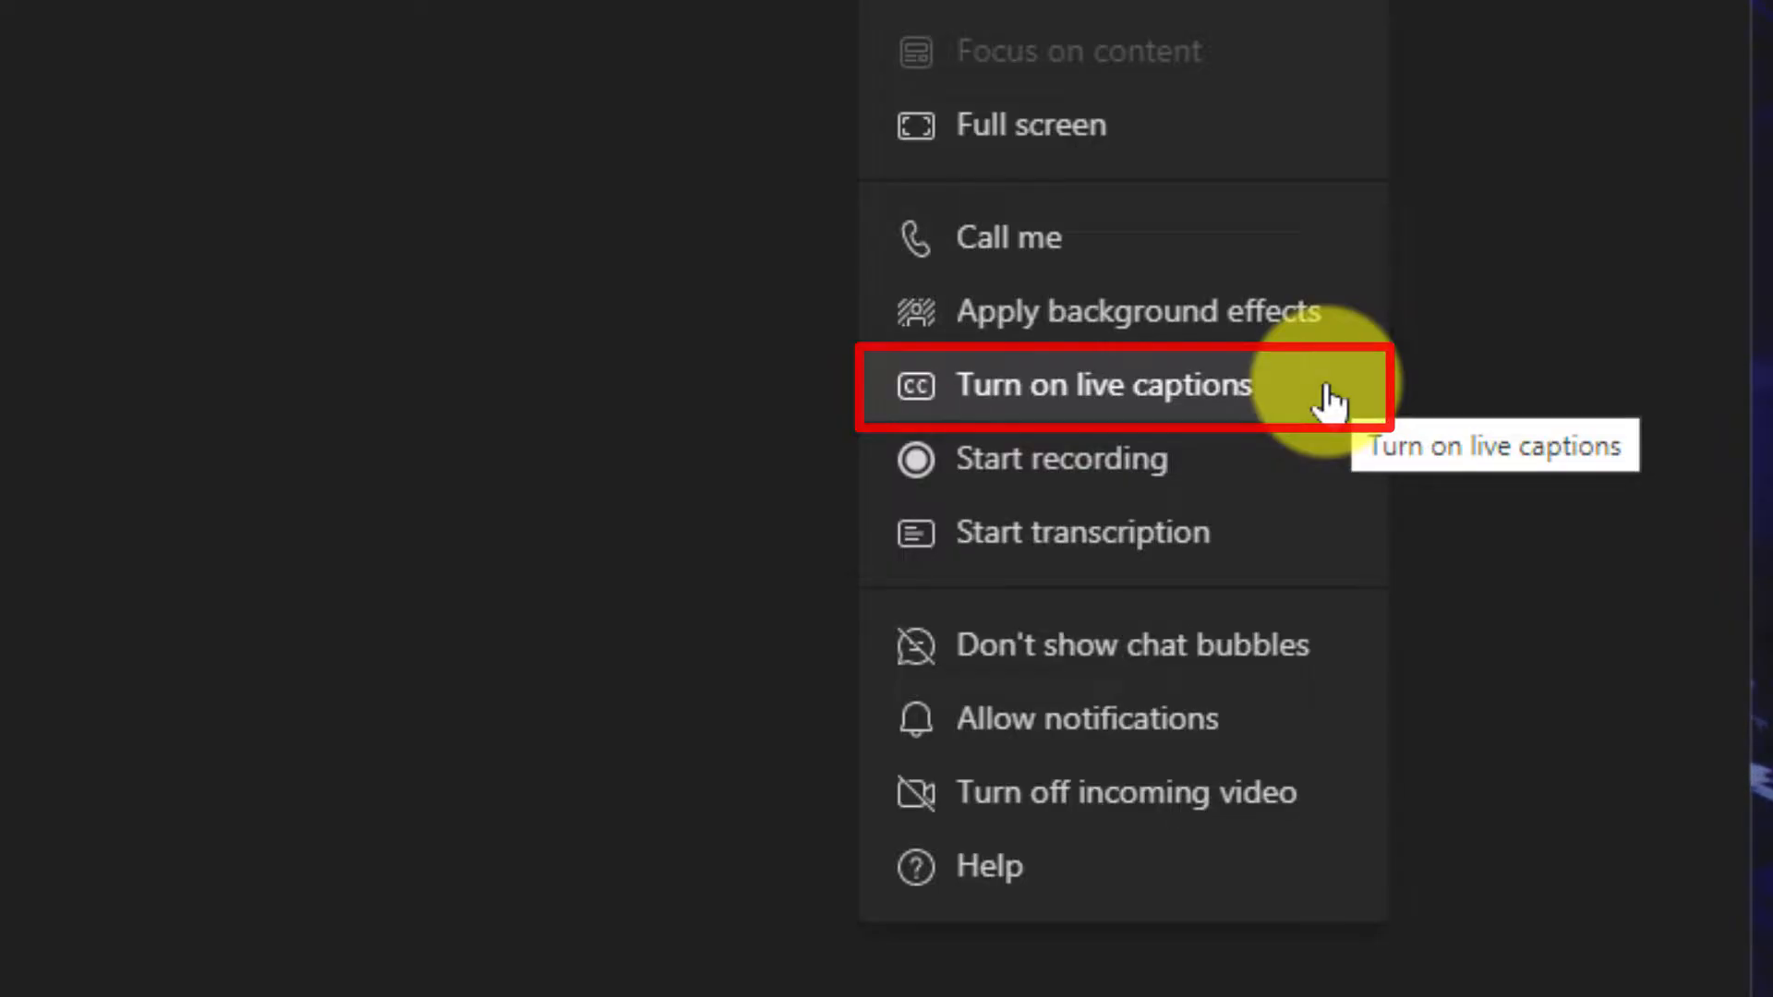
Start live captions, confirming English (Australia) as the spoken language.
left_click(1103, 385)
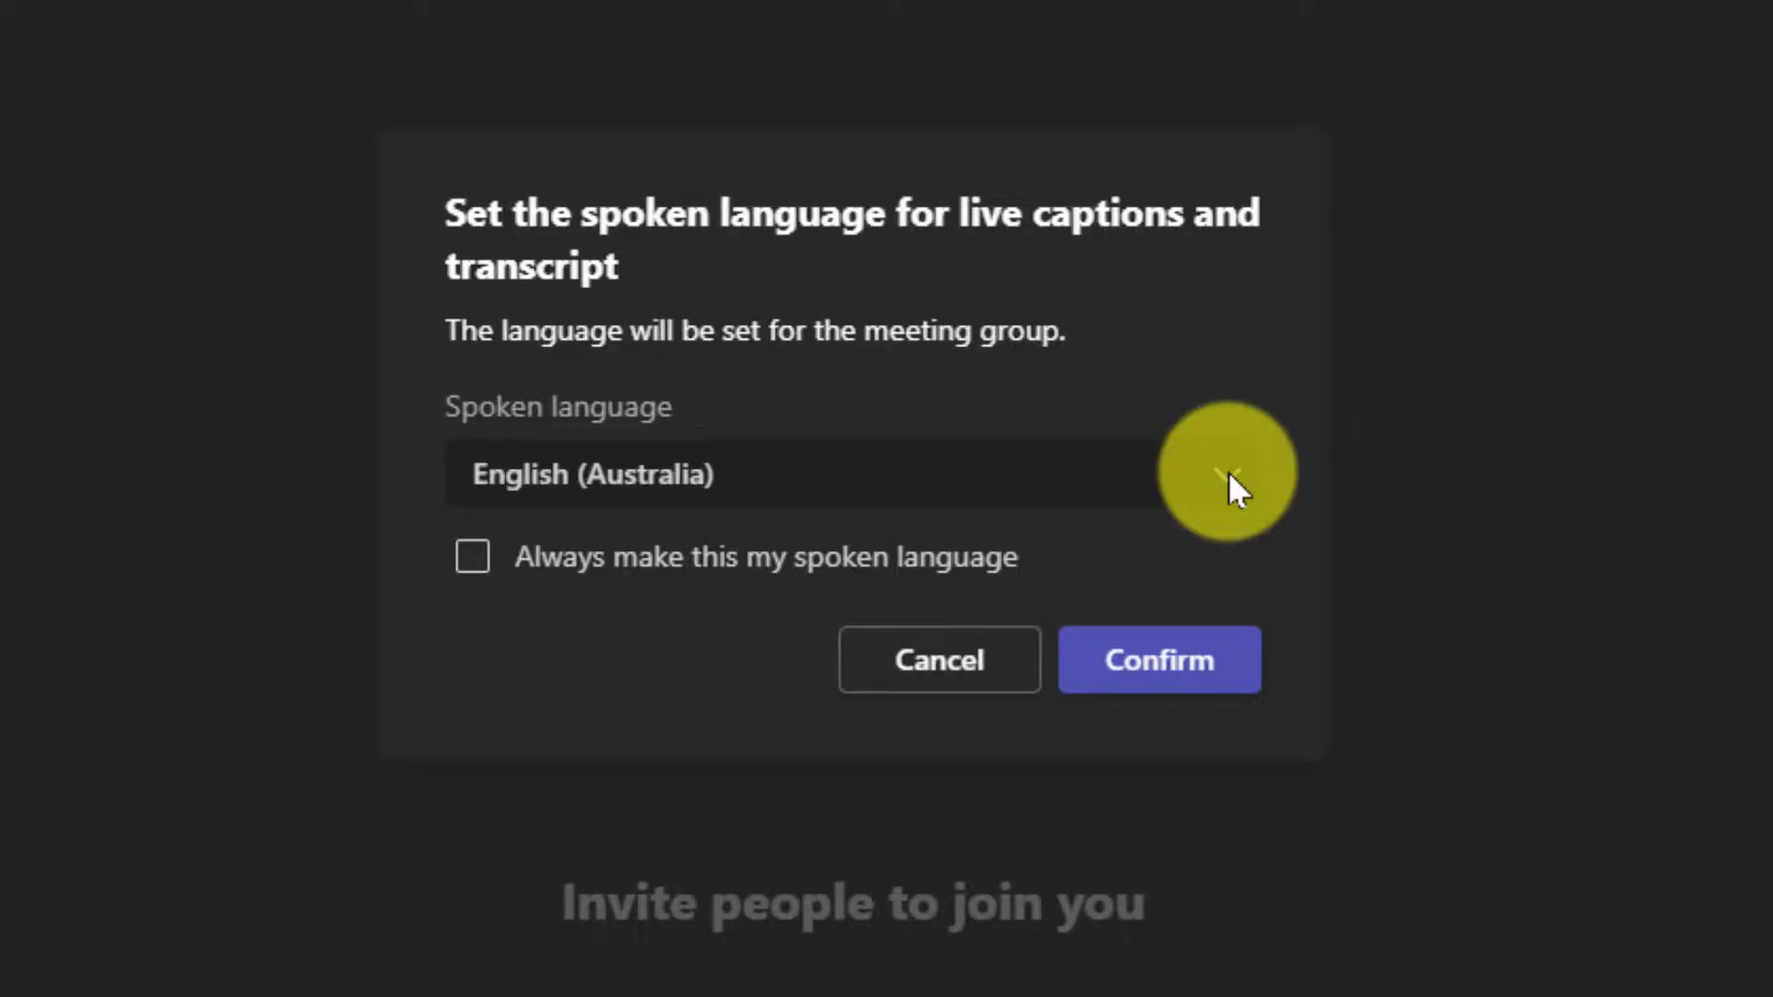
left_click(847, 475)
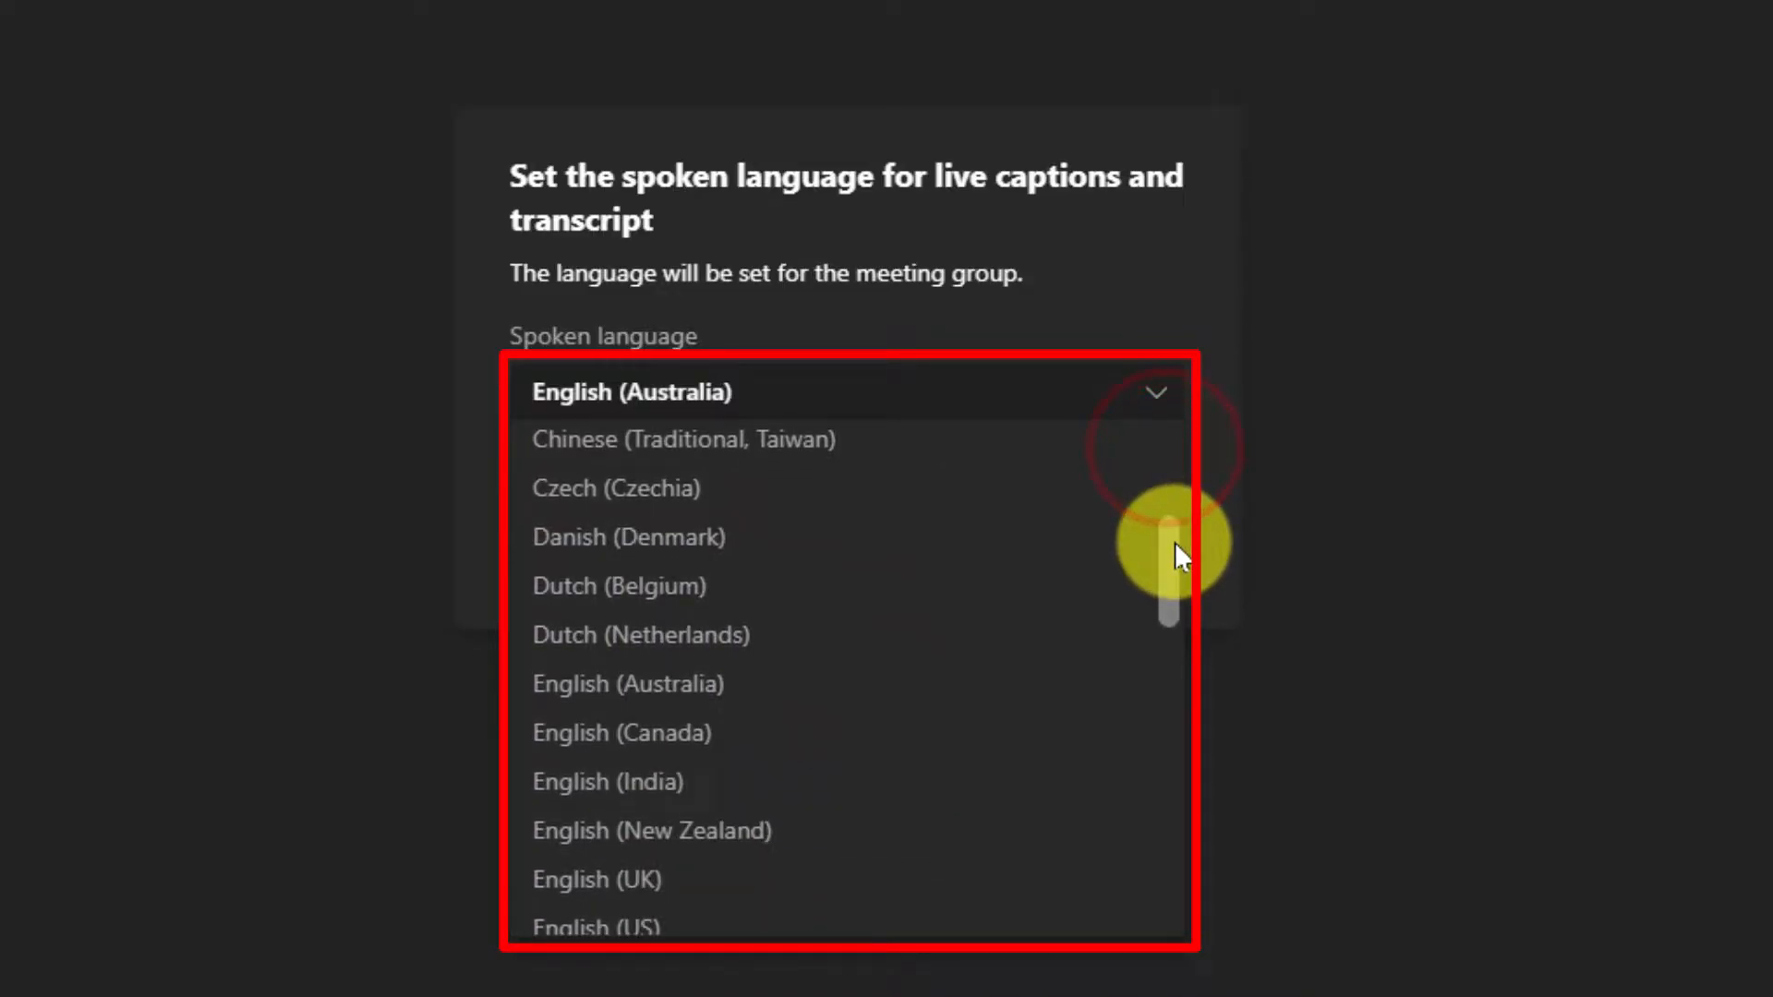
scroll("down", 3)
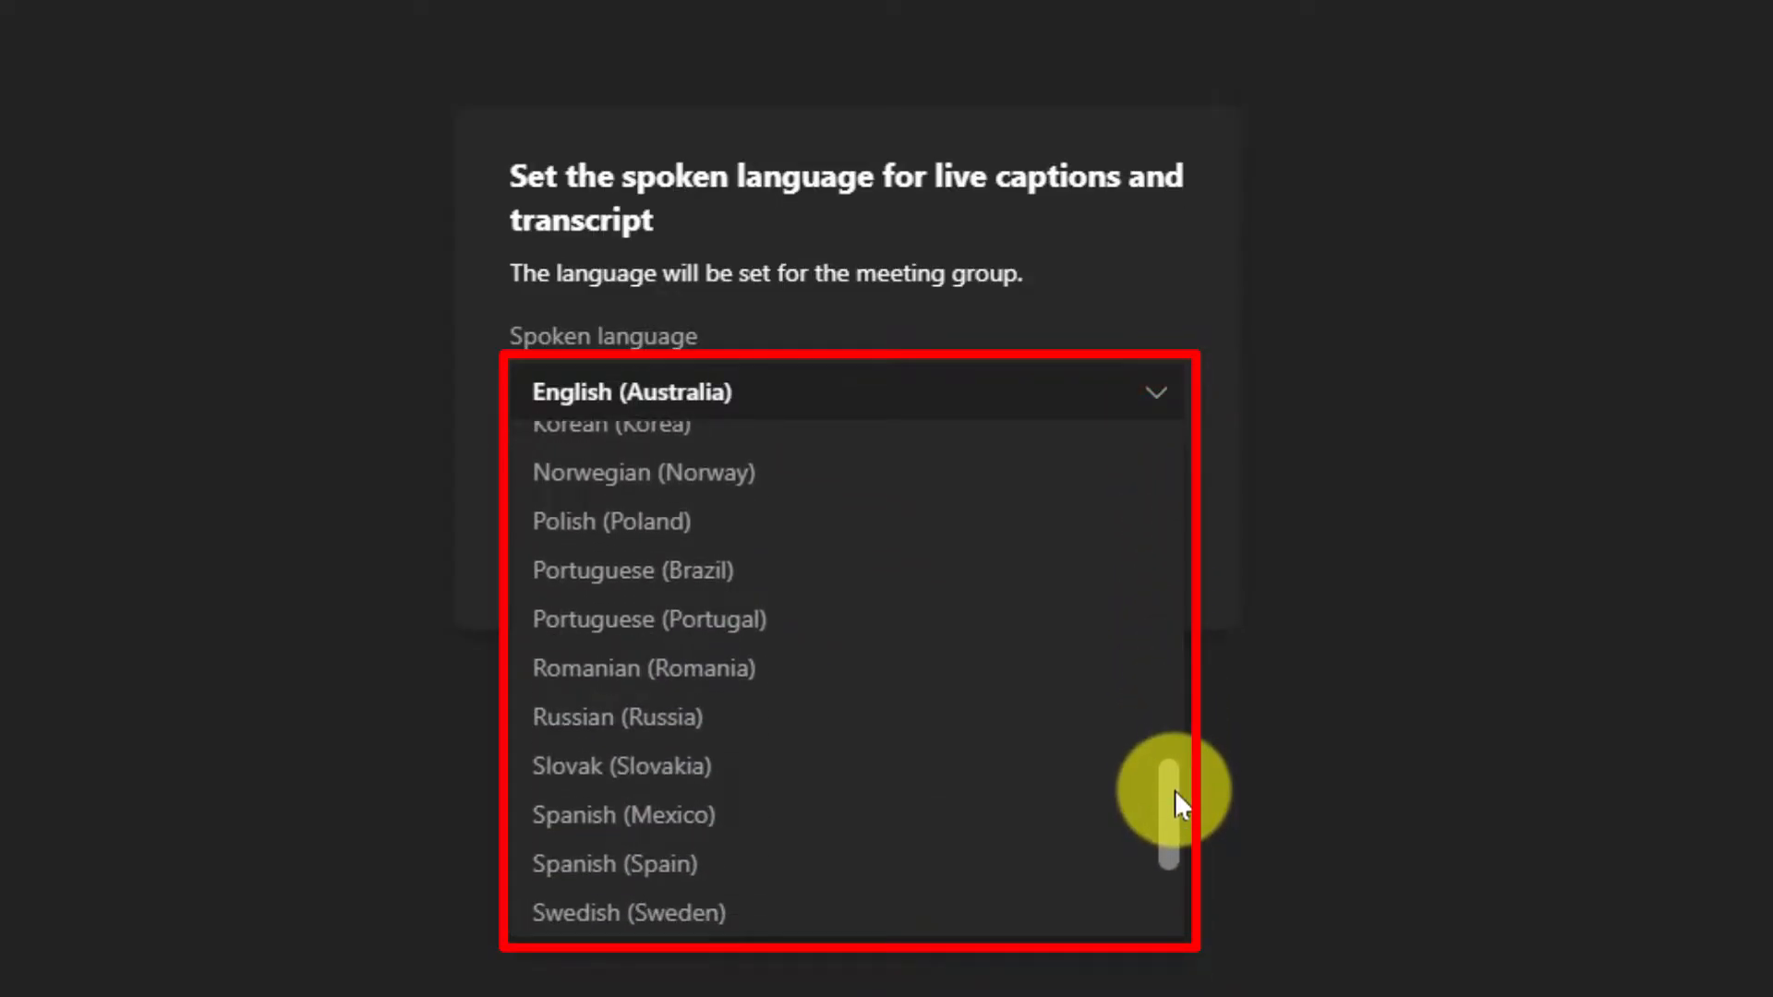
scroll("down", 3)
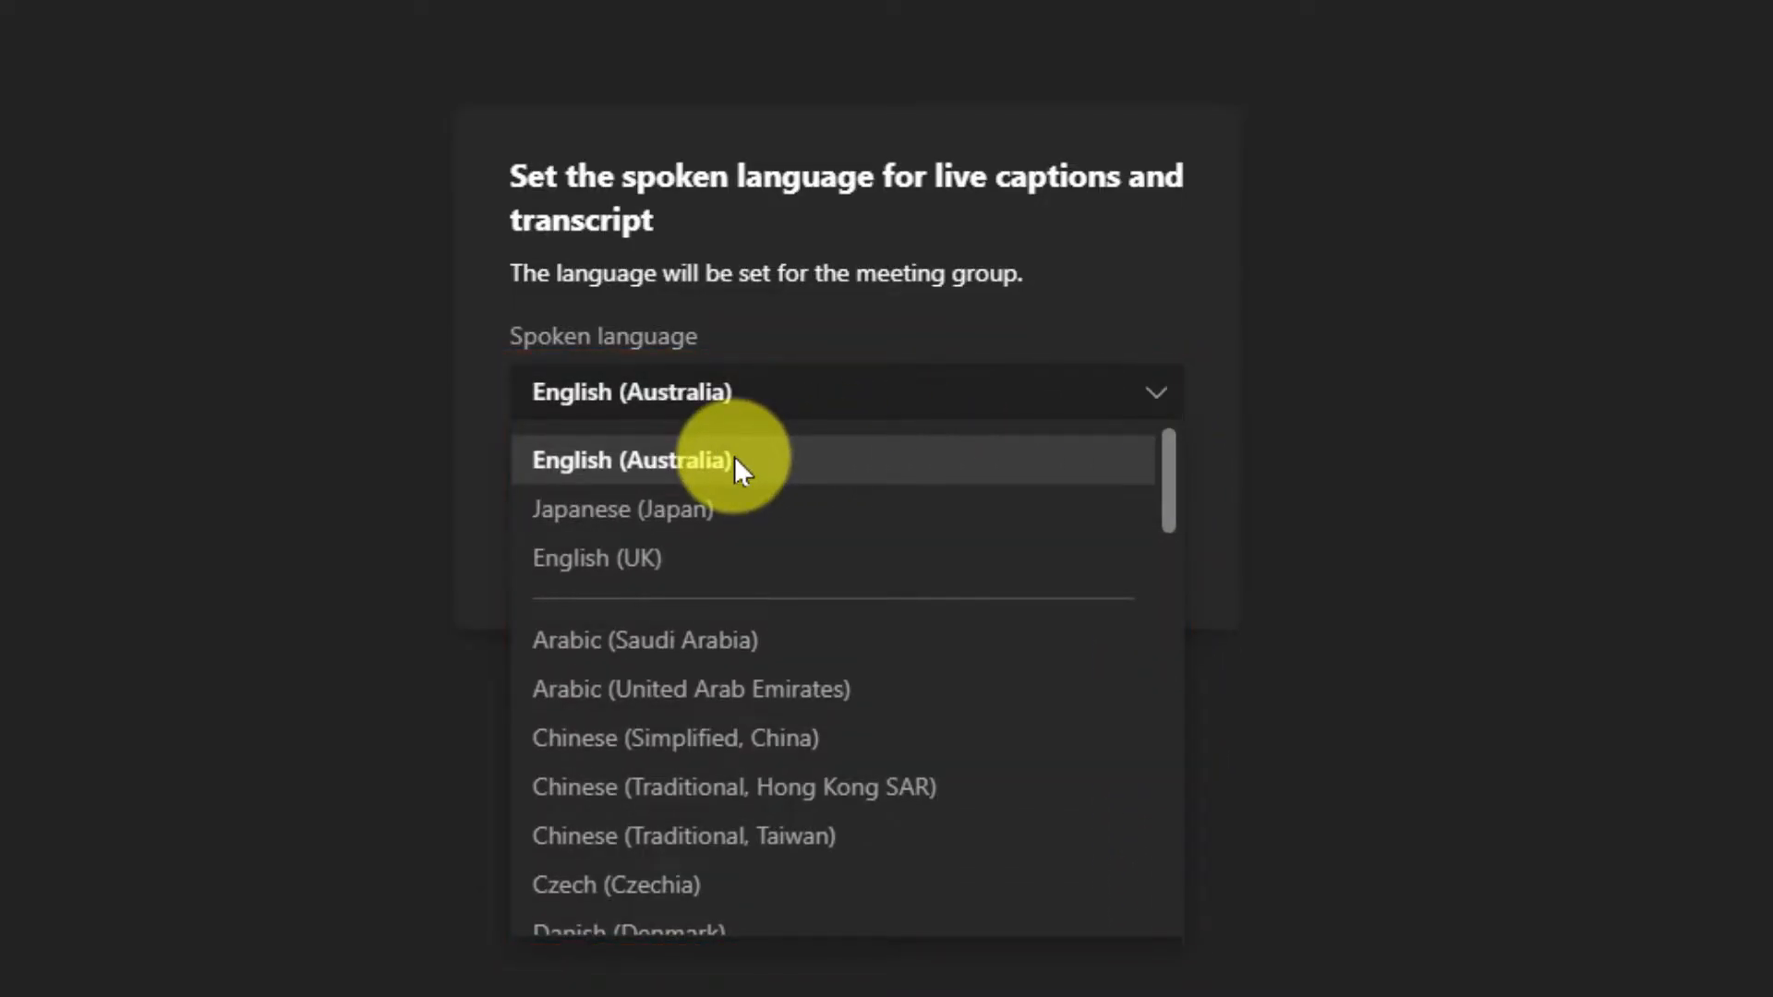
left_click(631, 460)
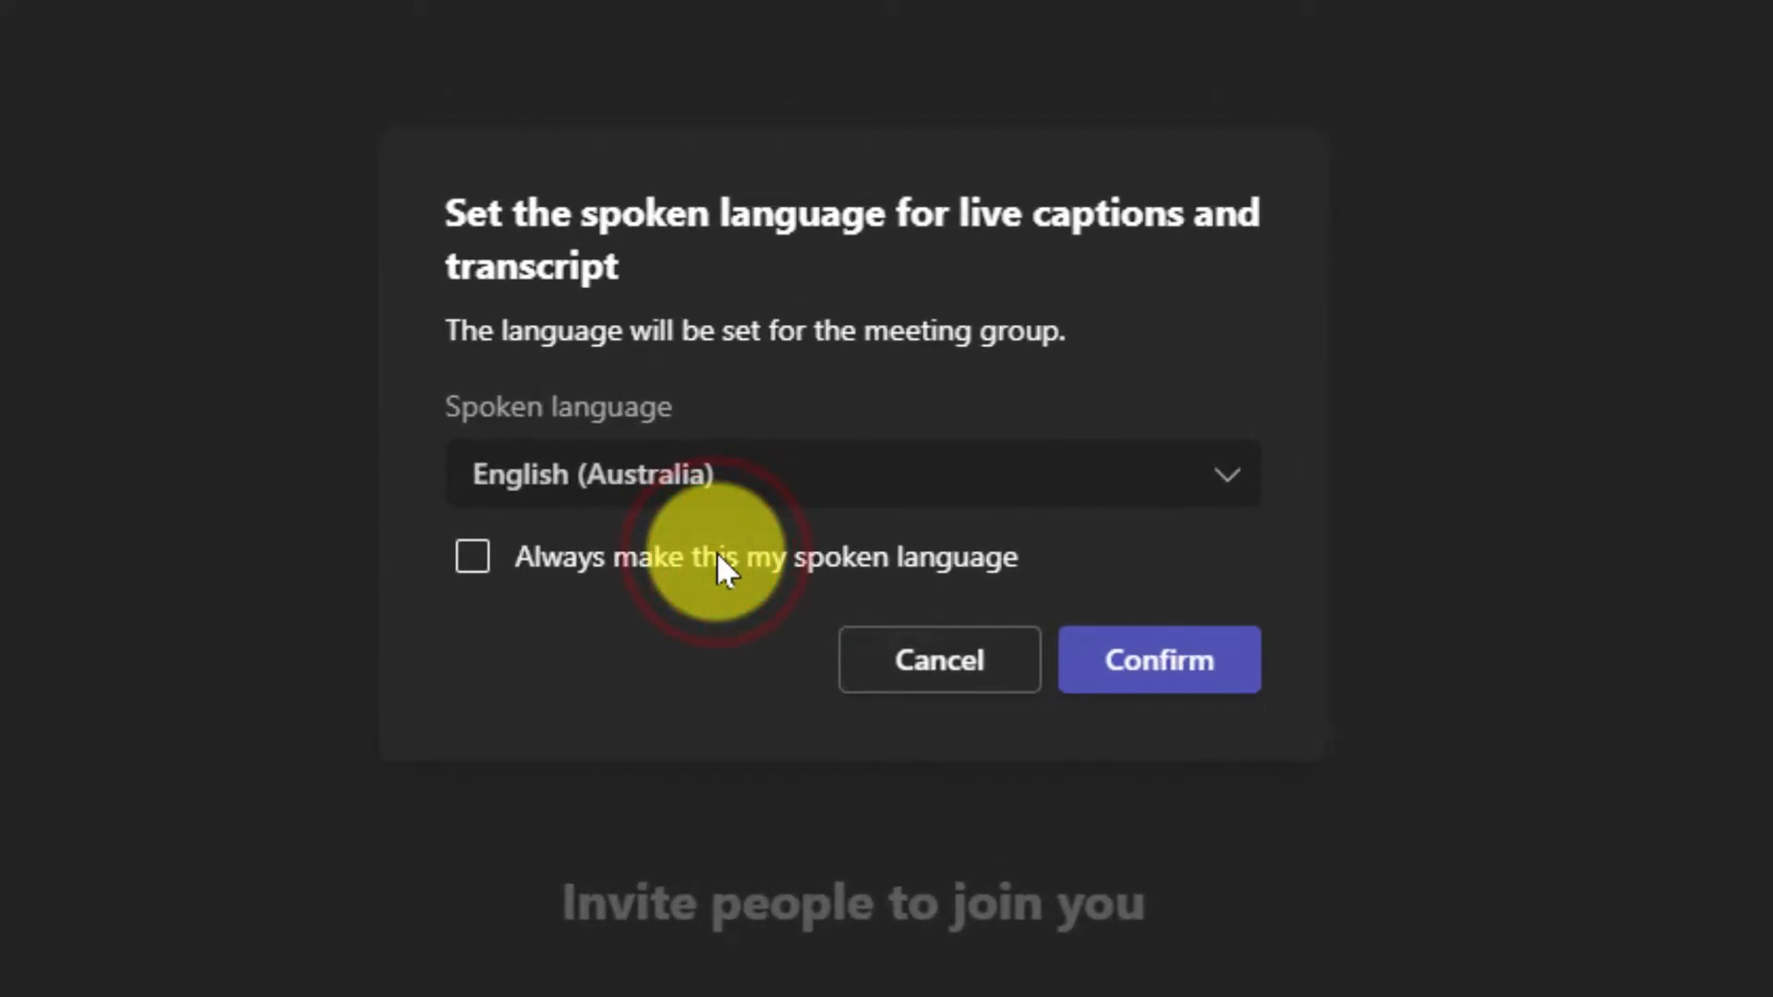
mouse_move(1081, 345)
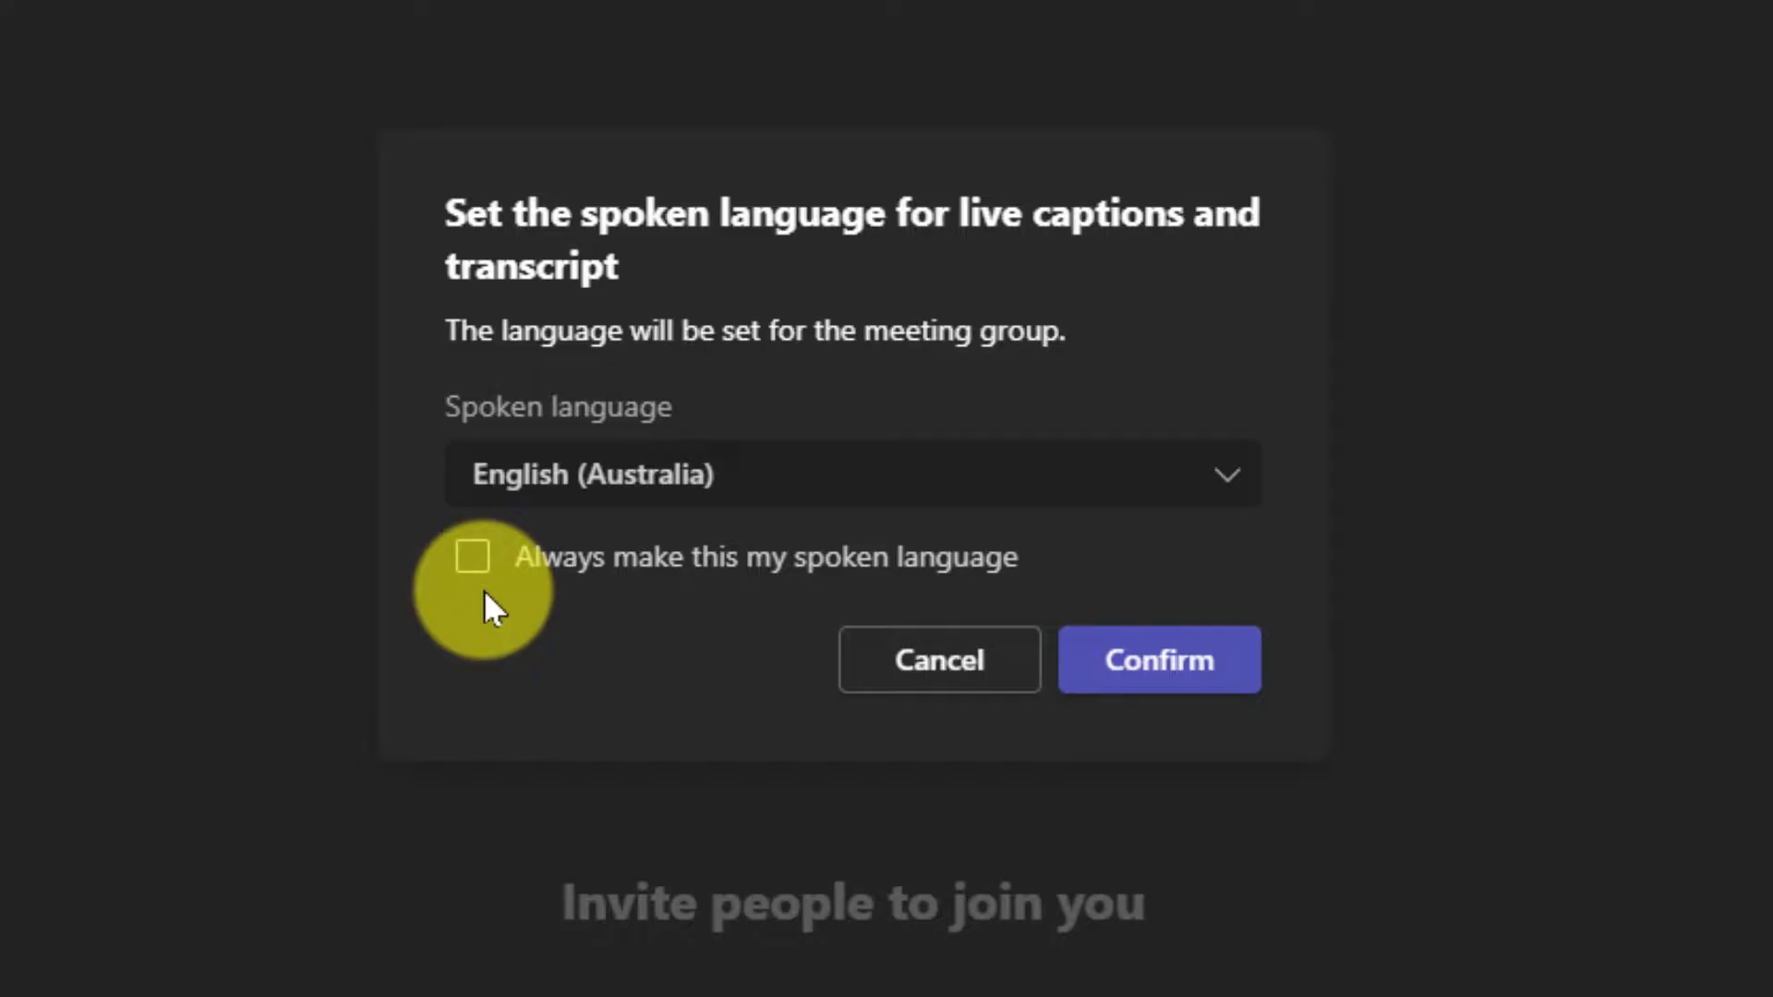
mouse_move(1093, 663)
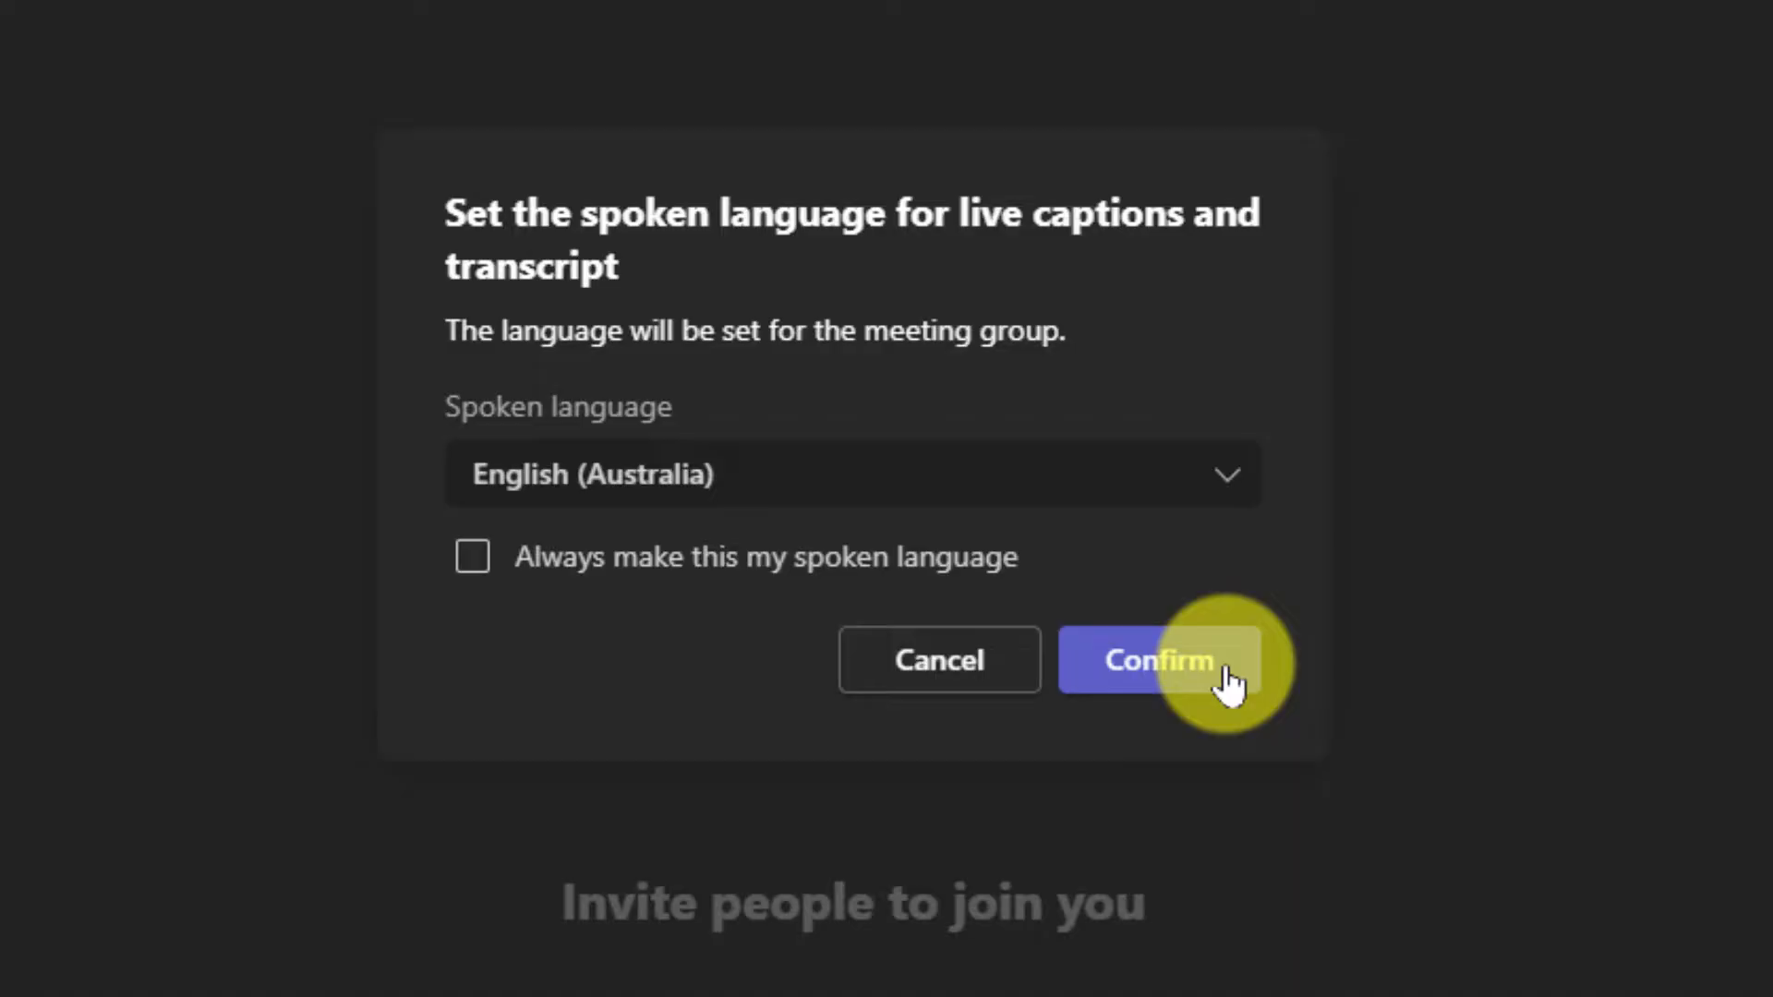
left_click(1156, 659)
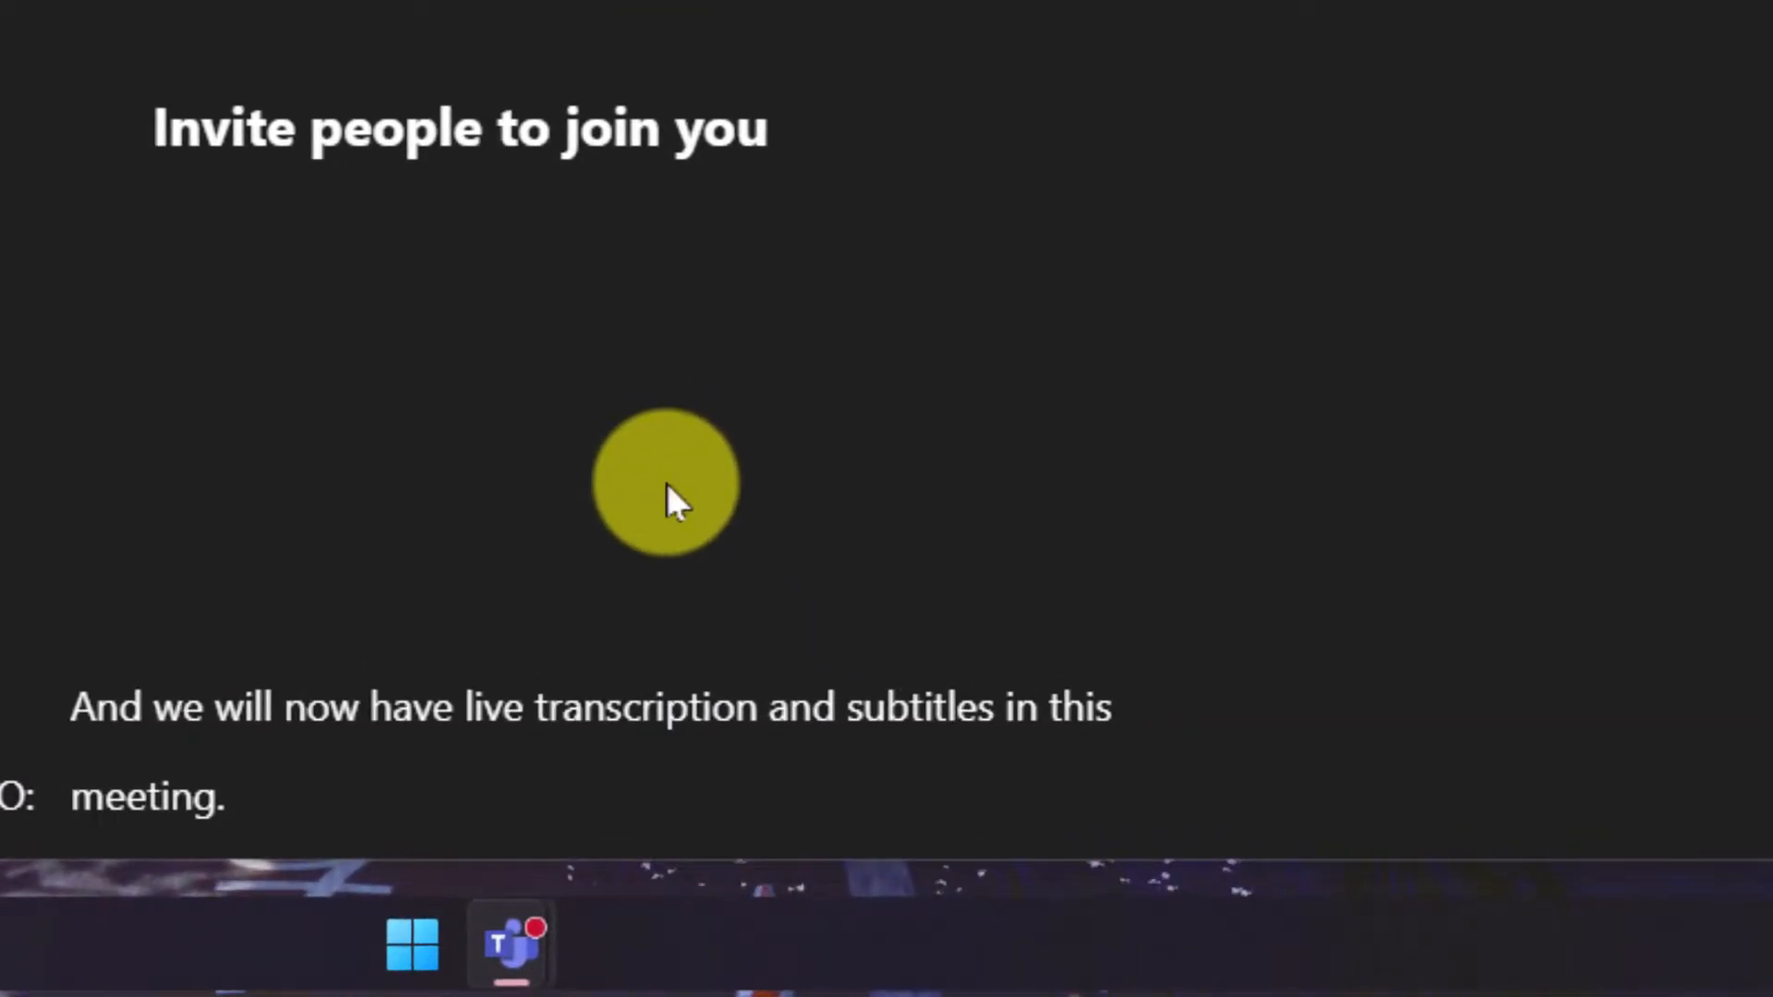
Show the caption options offering spoken language and Subtitles: English (Australia).
left_click(1685, 582)
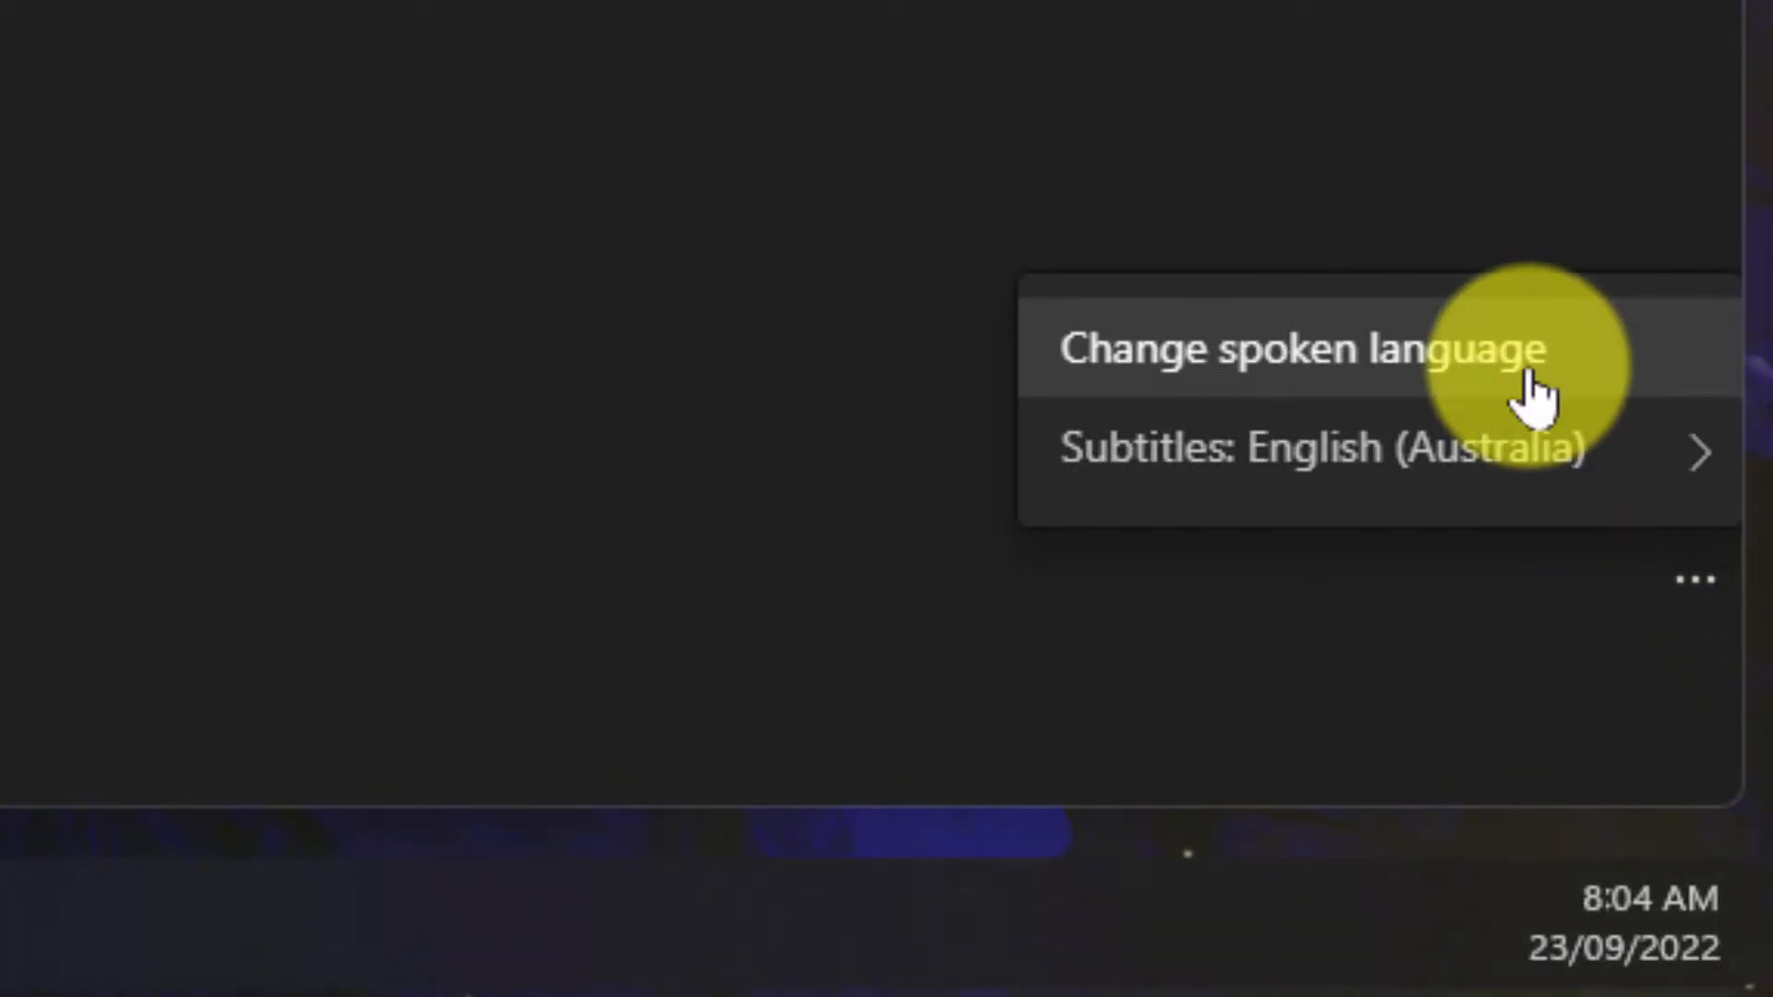
left_click(1300, 347)
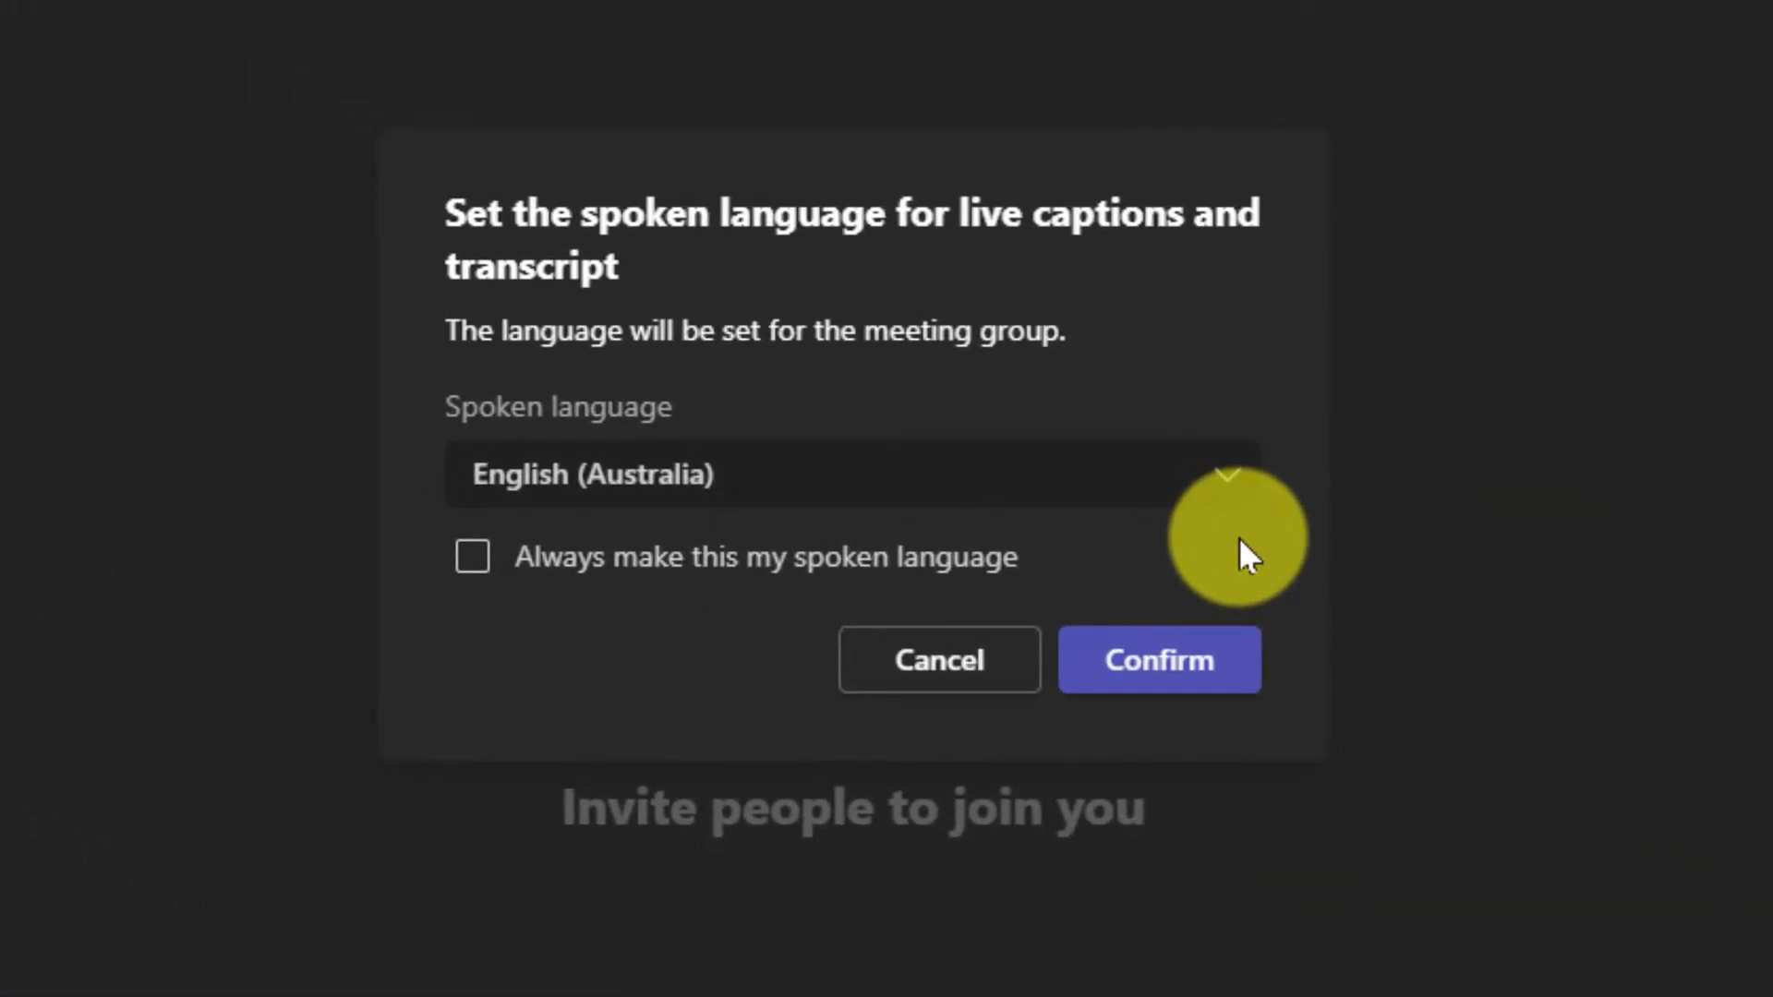
left_click(1158, 659)
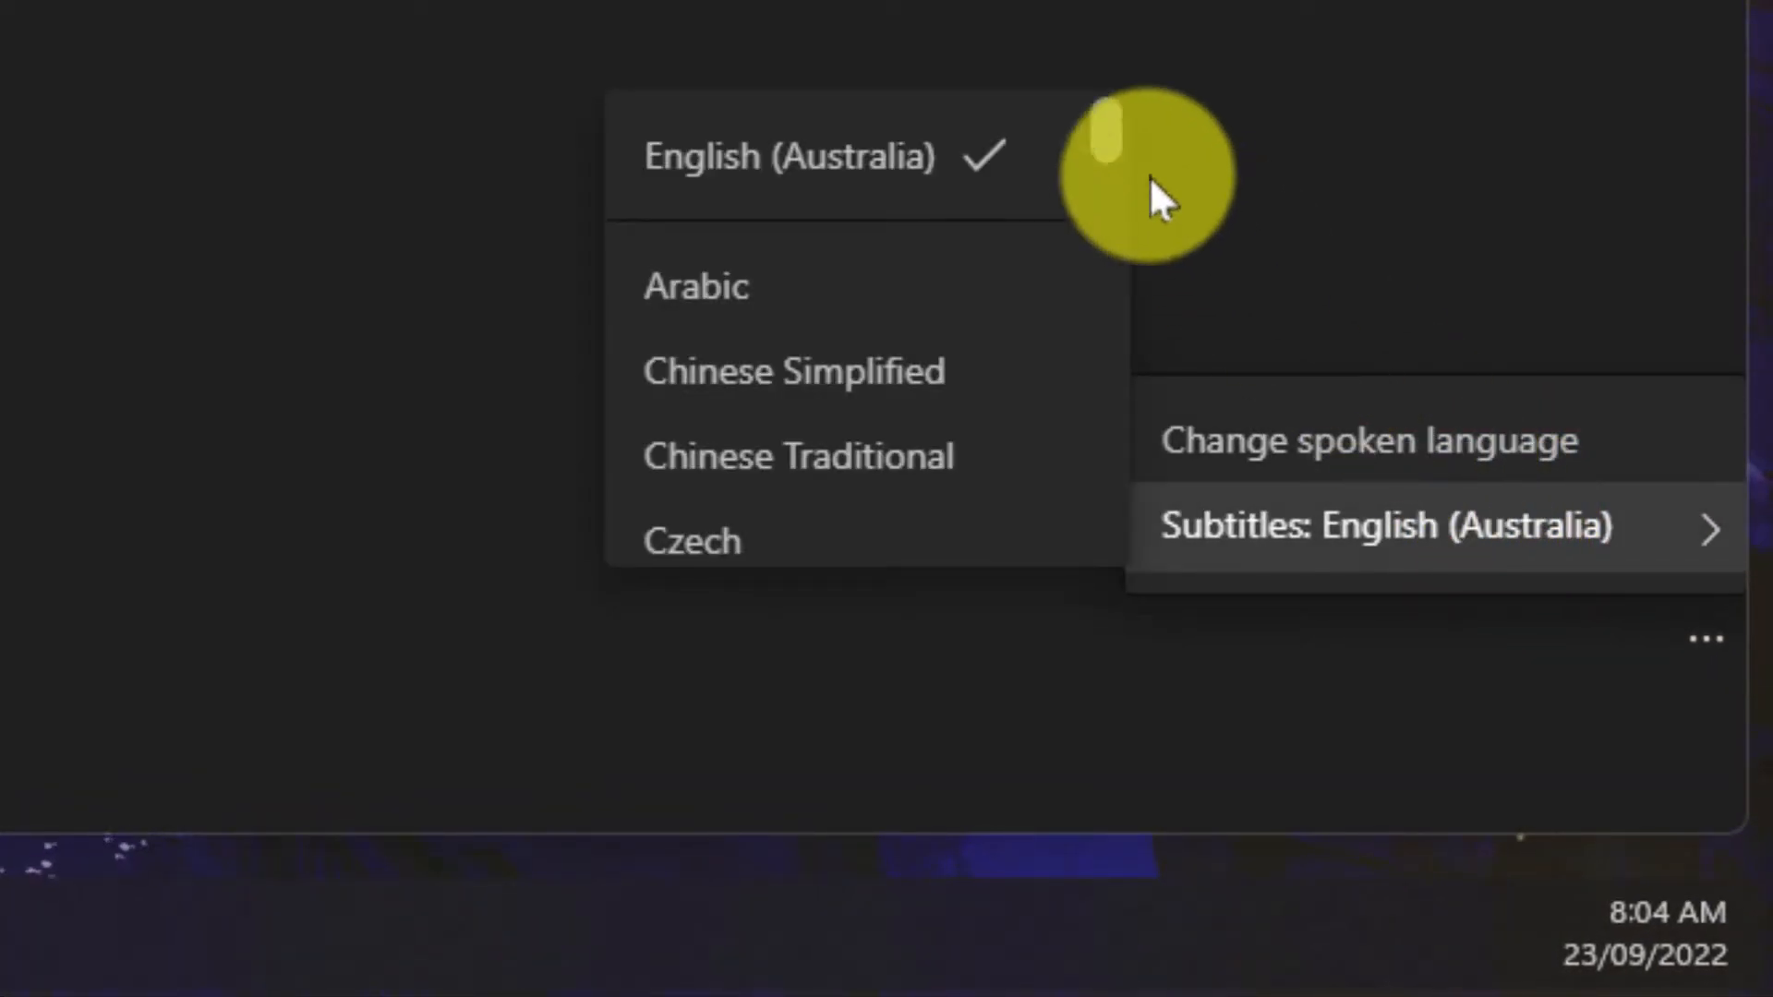
Switch the subtitle language from English (Australia) to Japanese.
scroll("down", 3)
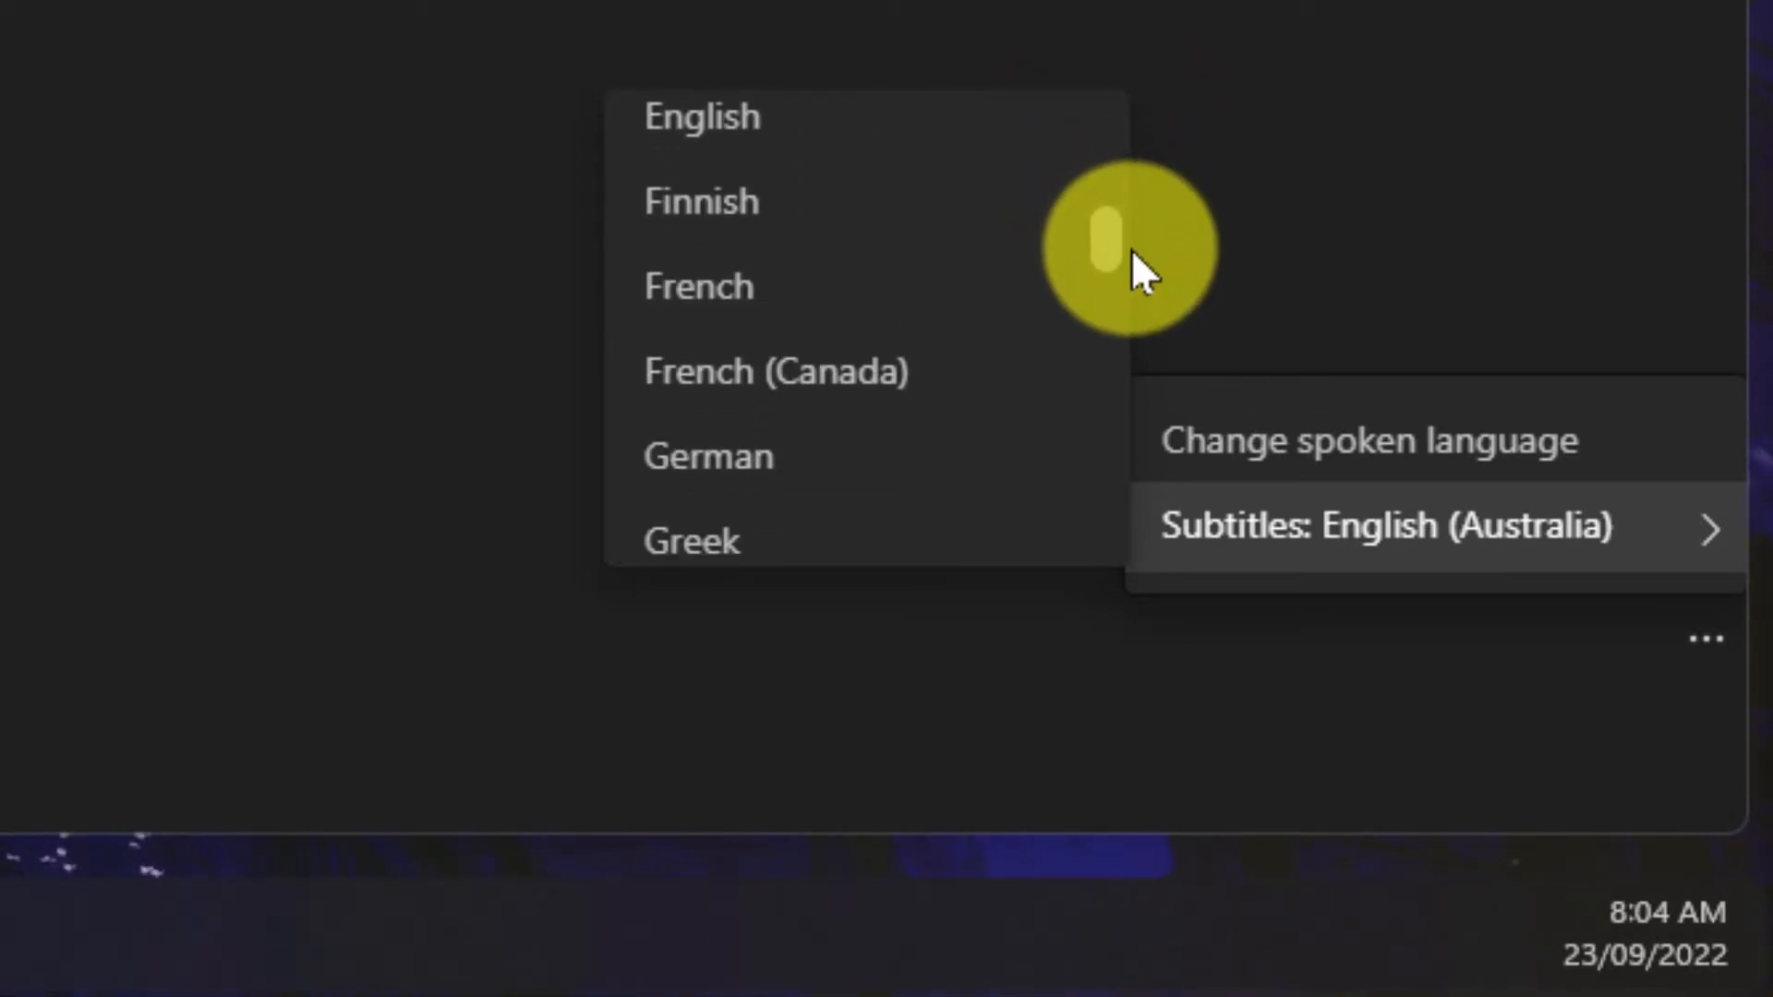
scroll("down", 3)
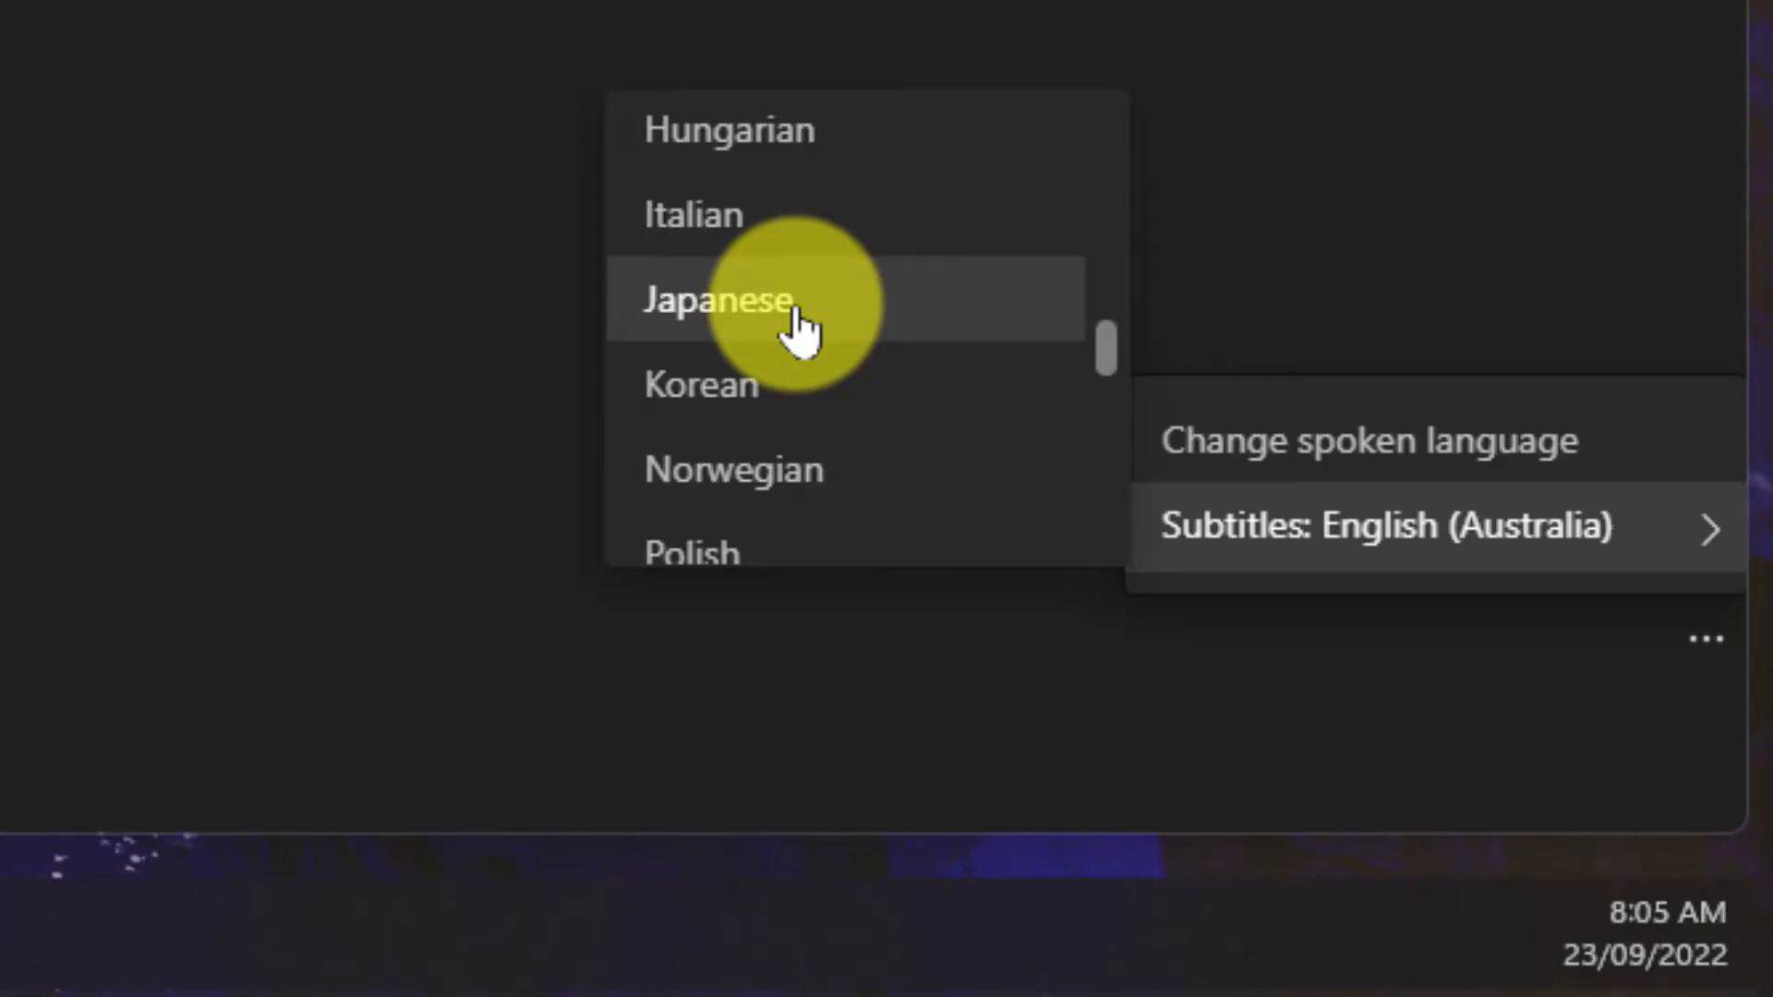
left_click(717, 299)
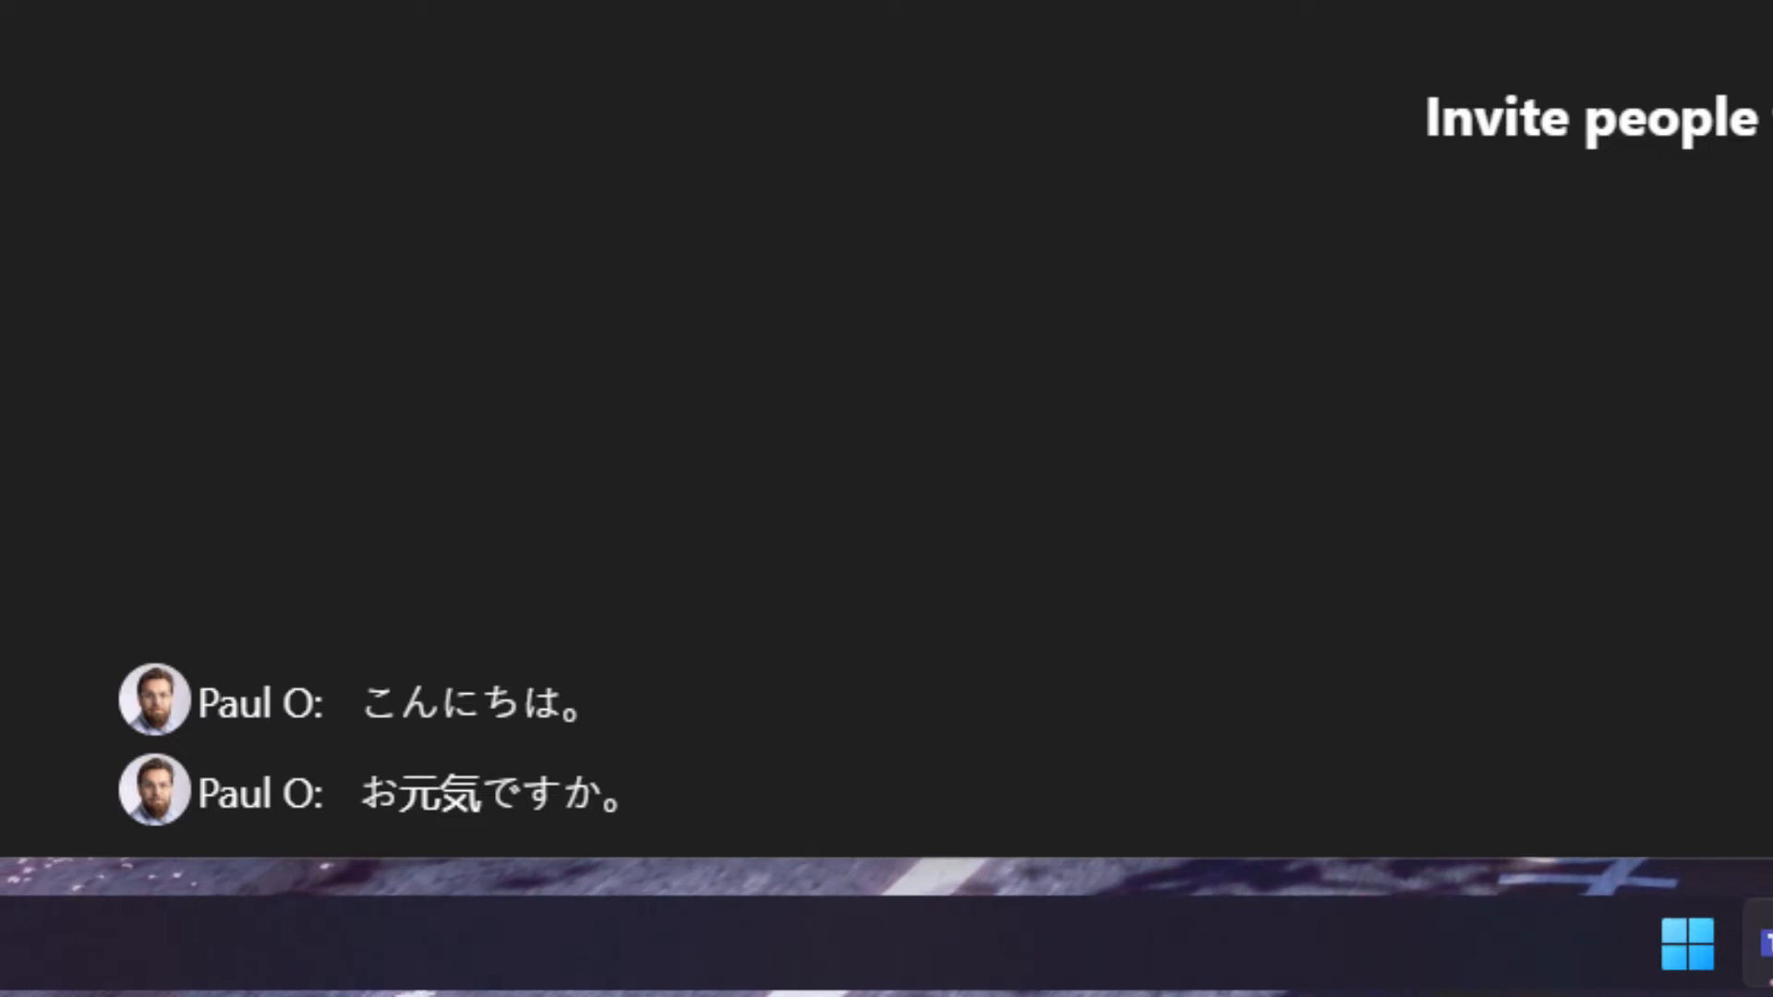
Change the subtitle language from Japanese to Korean via the caption options.
left_click(816, 748)
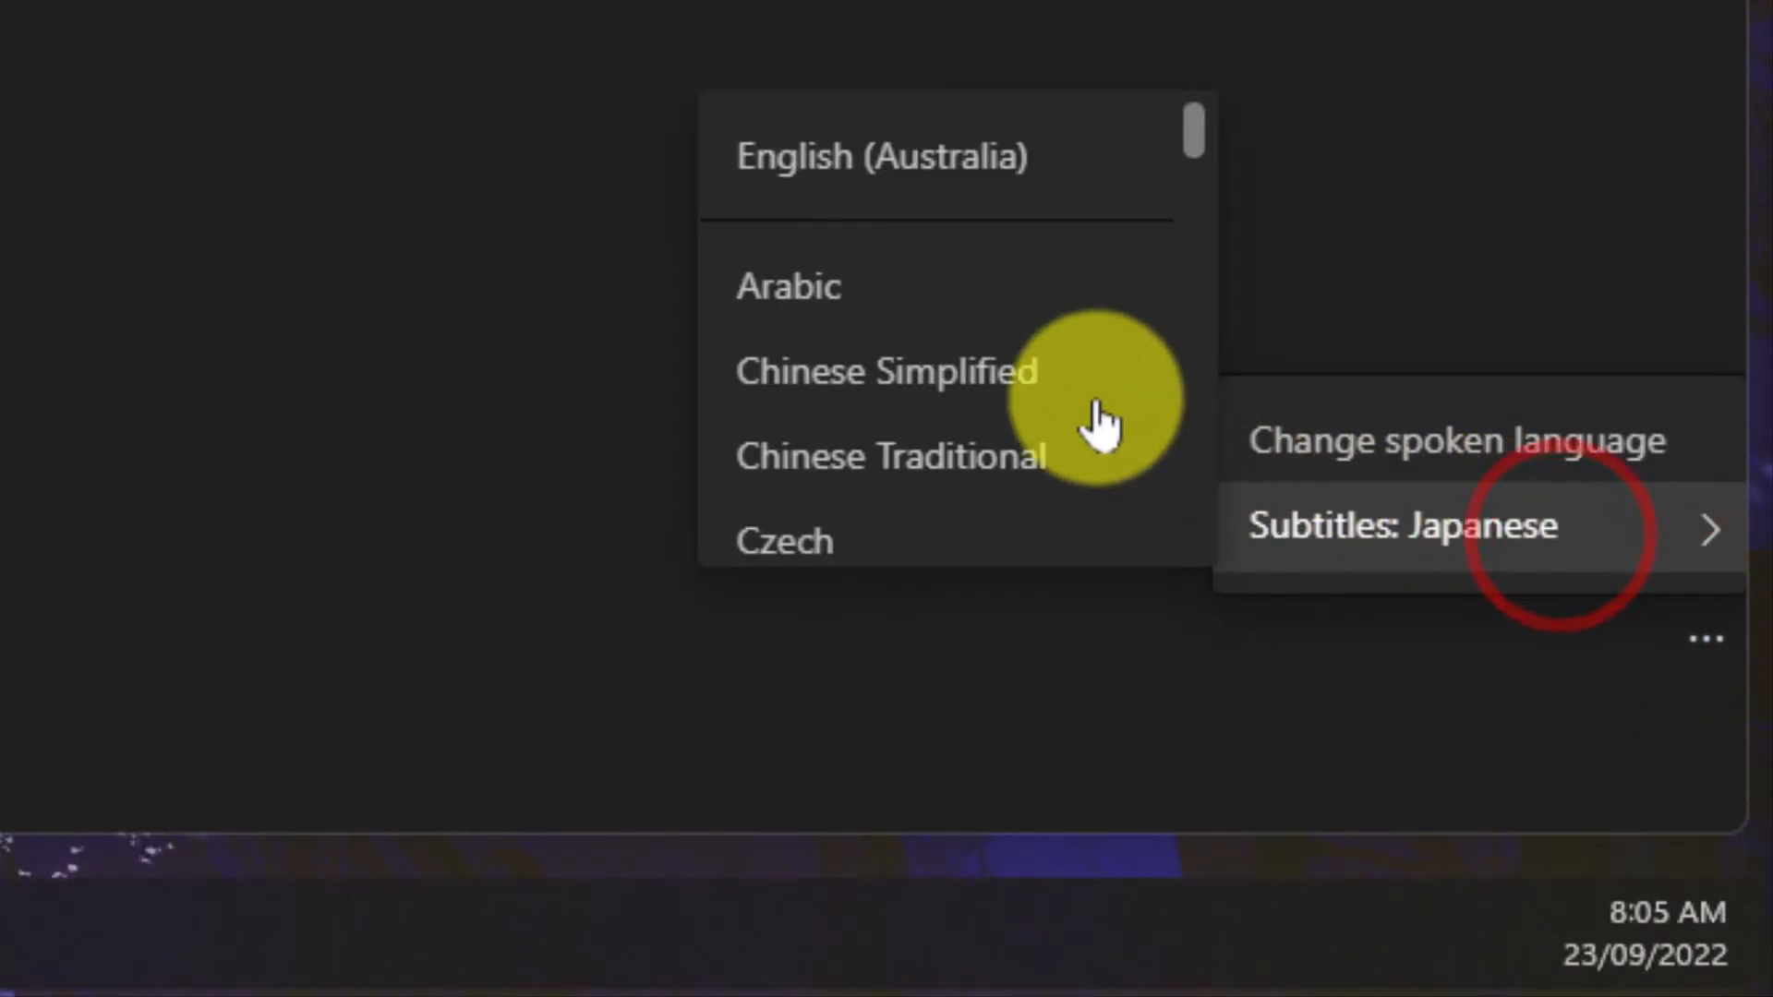
scroll("down", 3)
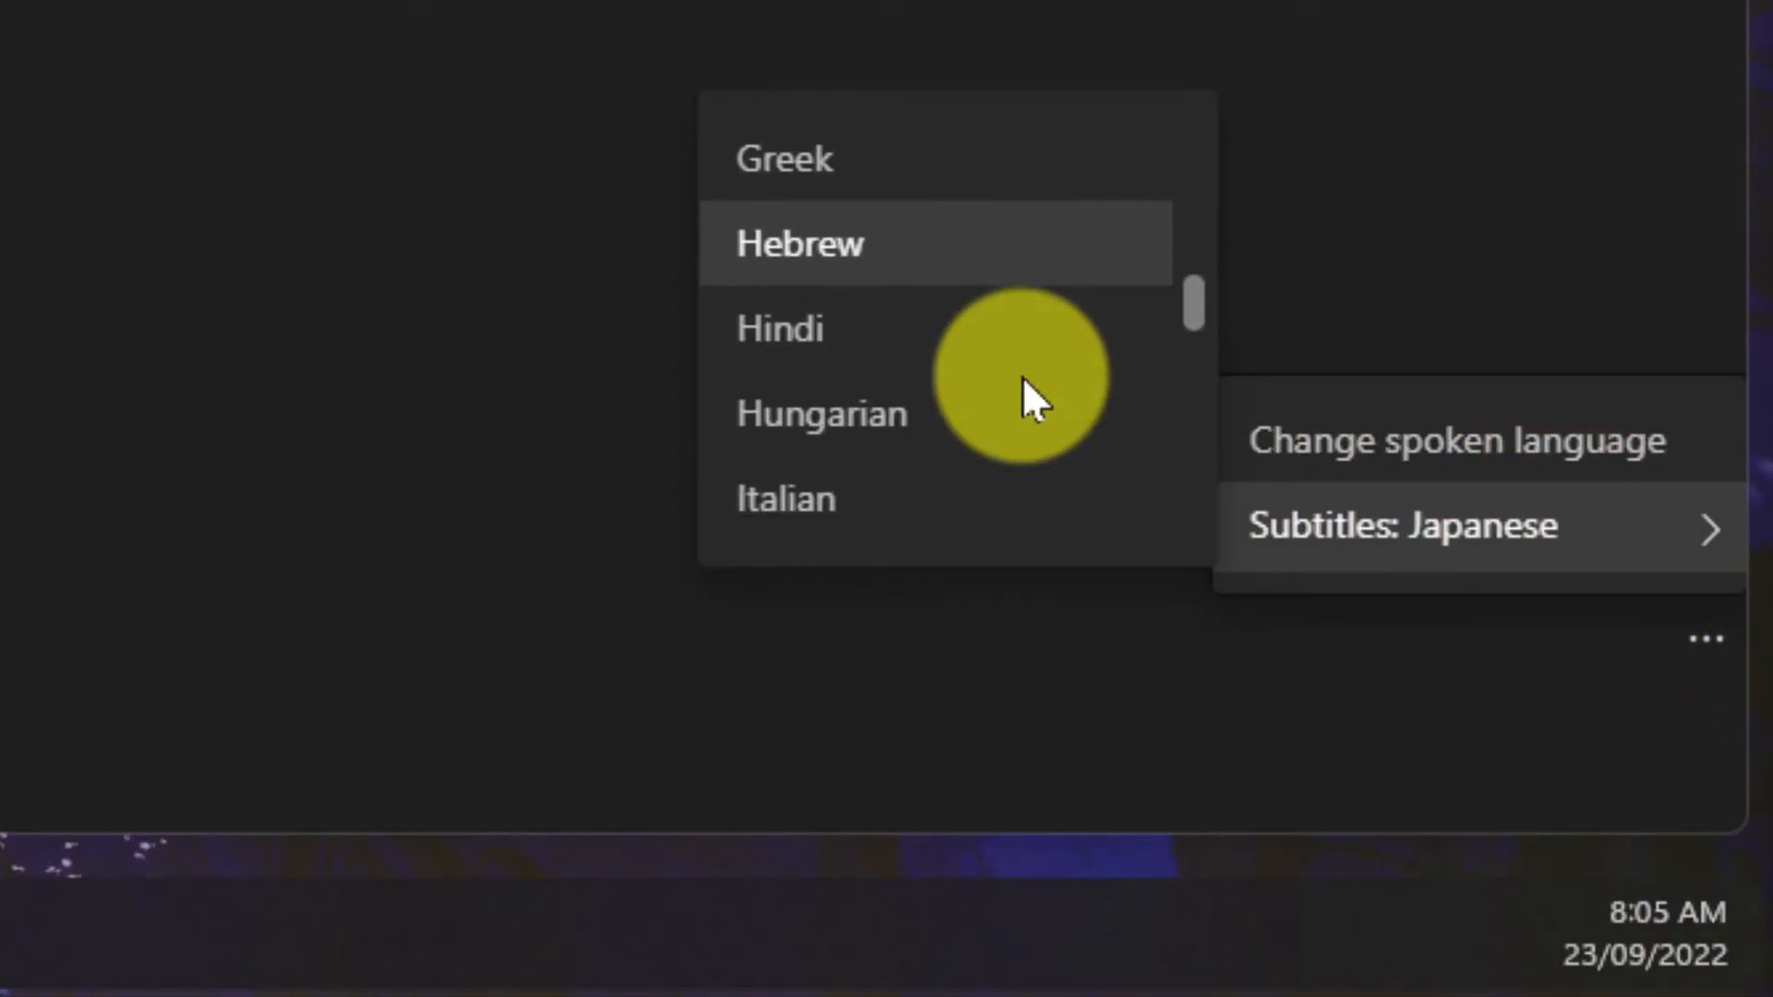
left_click(820, 414)
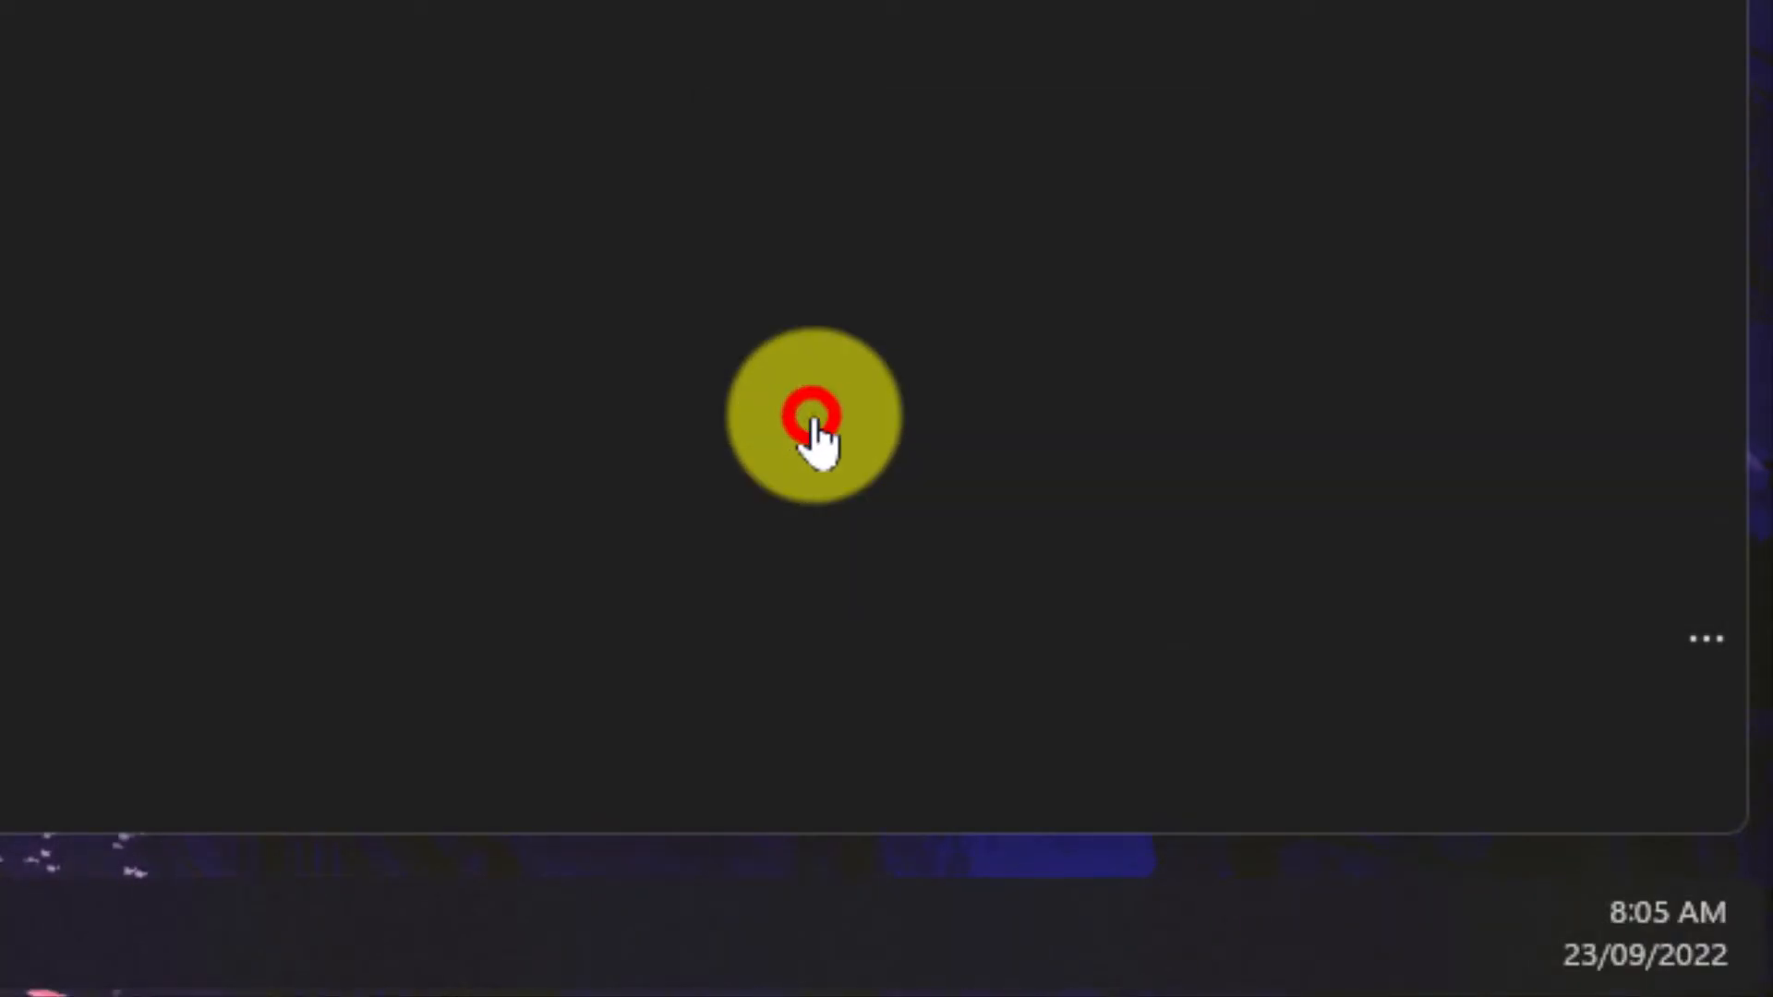
left_click(815, 411)
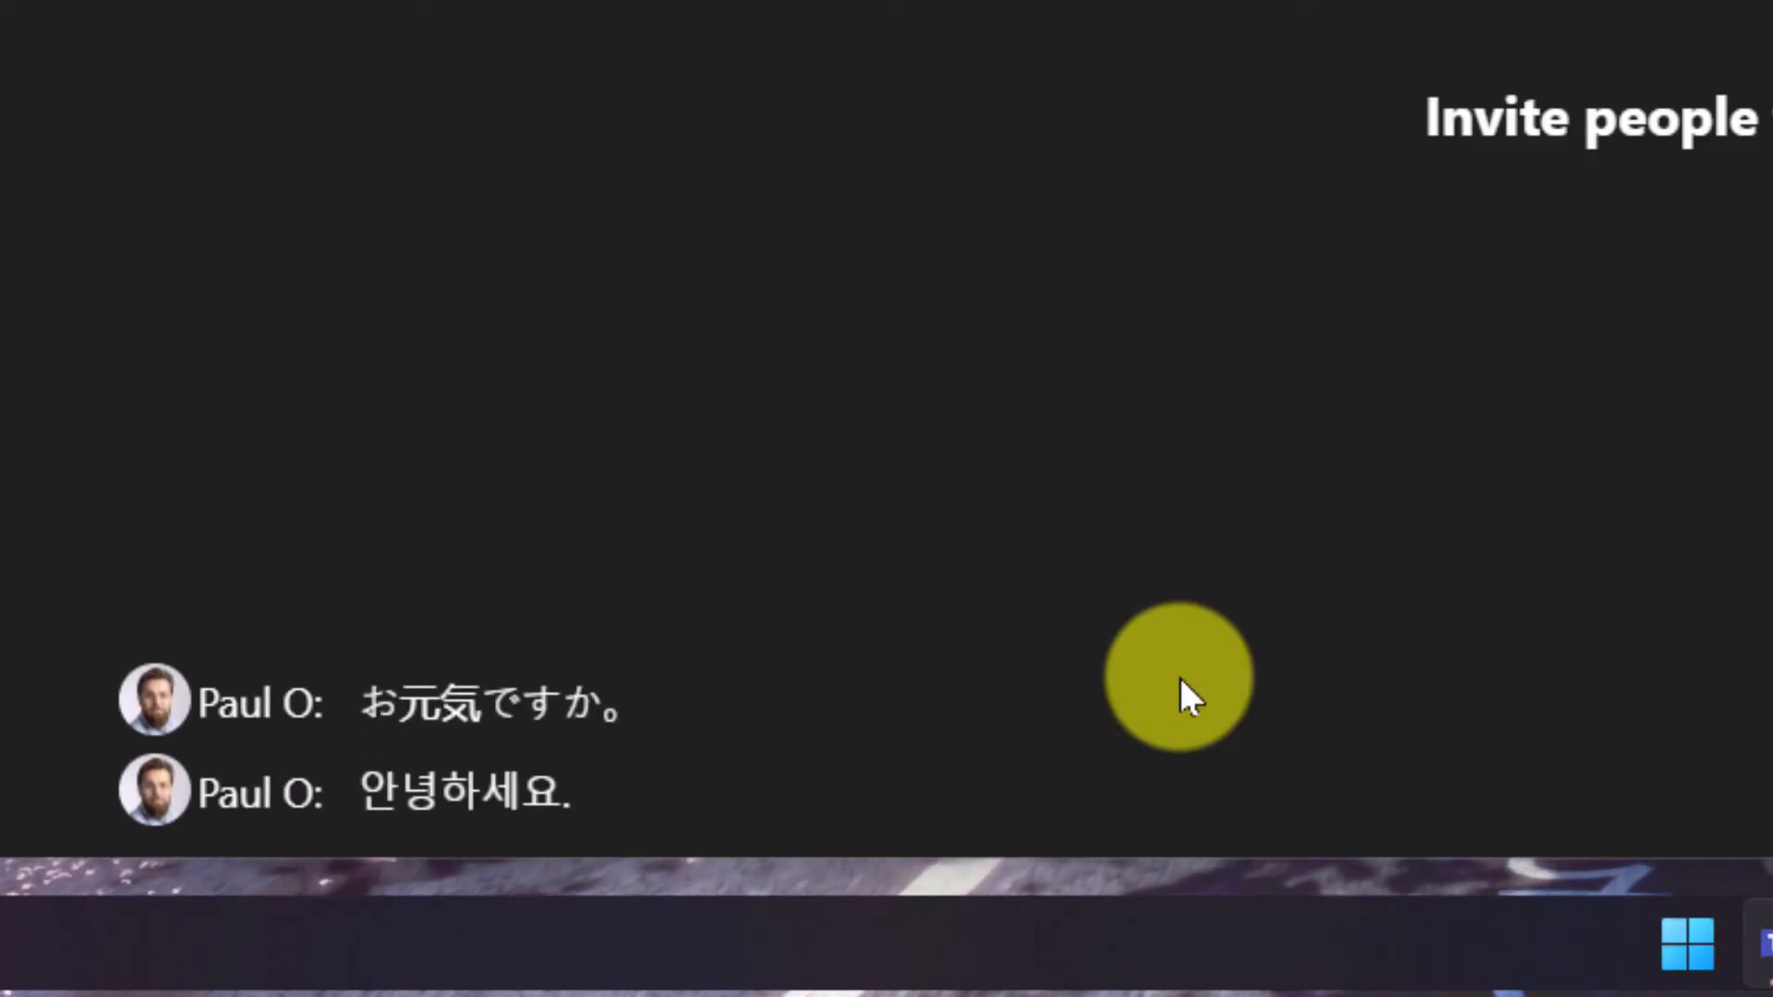
mouse_move(650, 809)
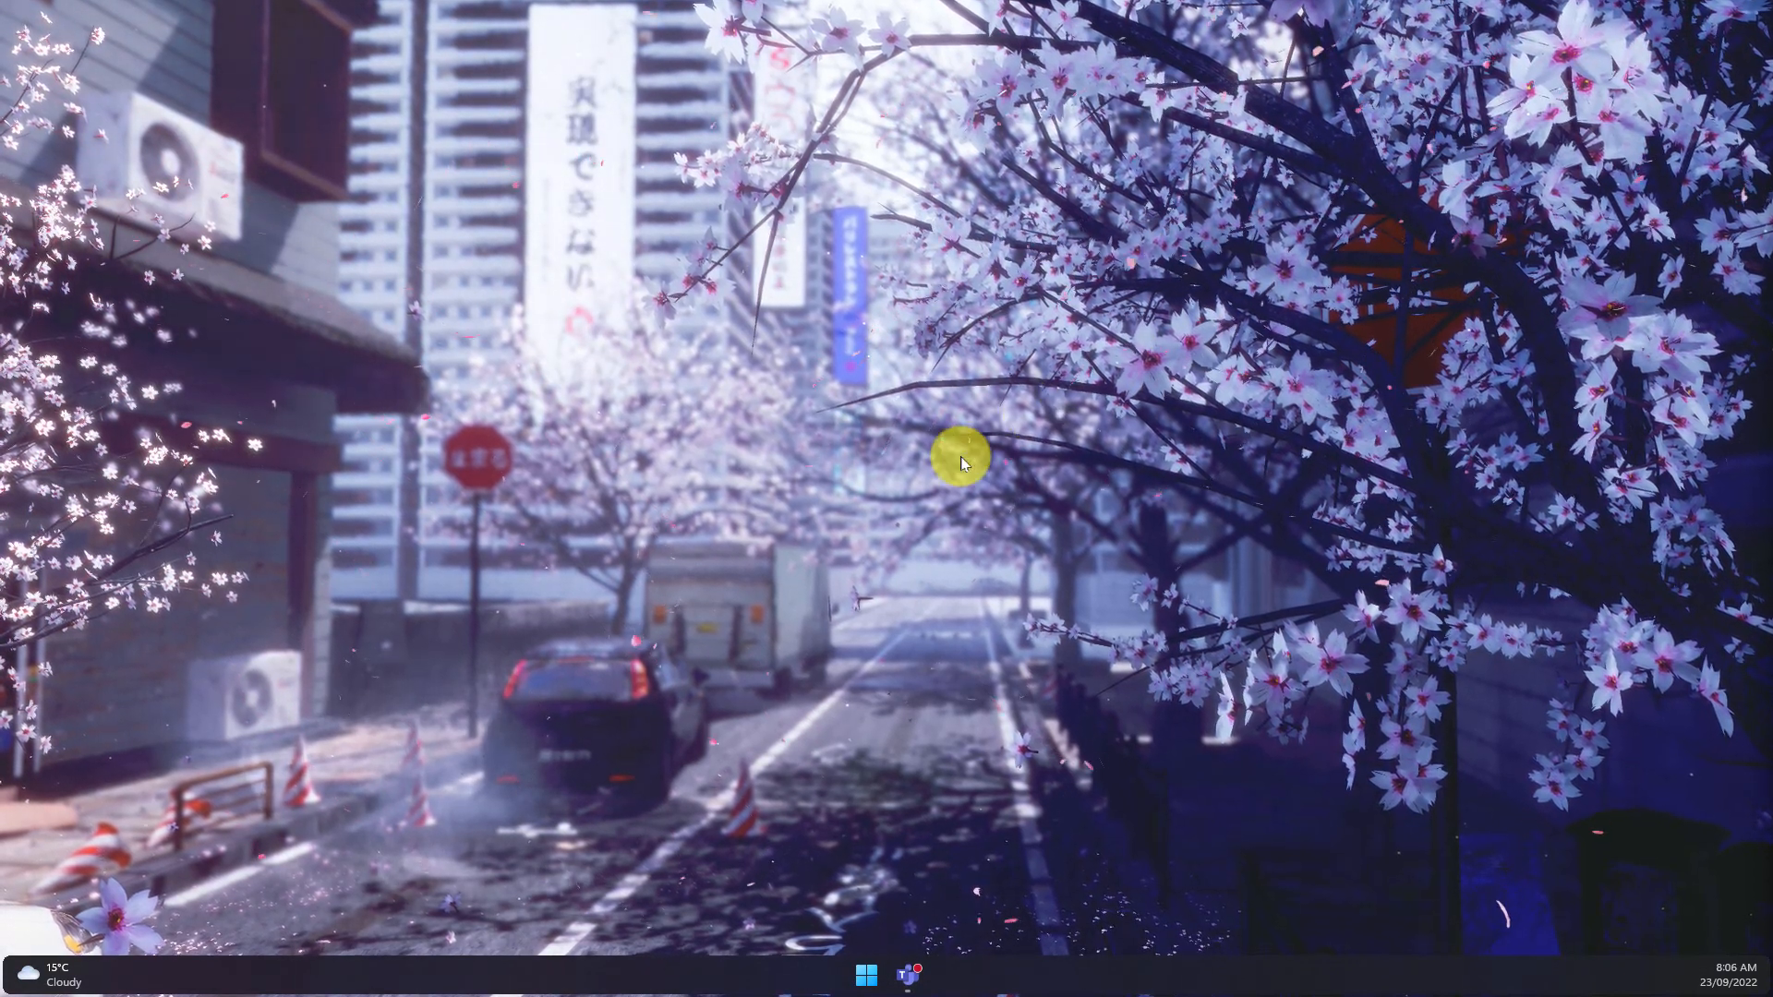
mouse_move(875, 515)
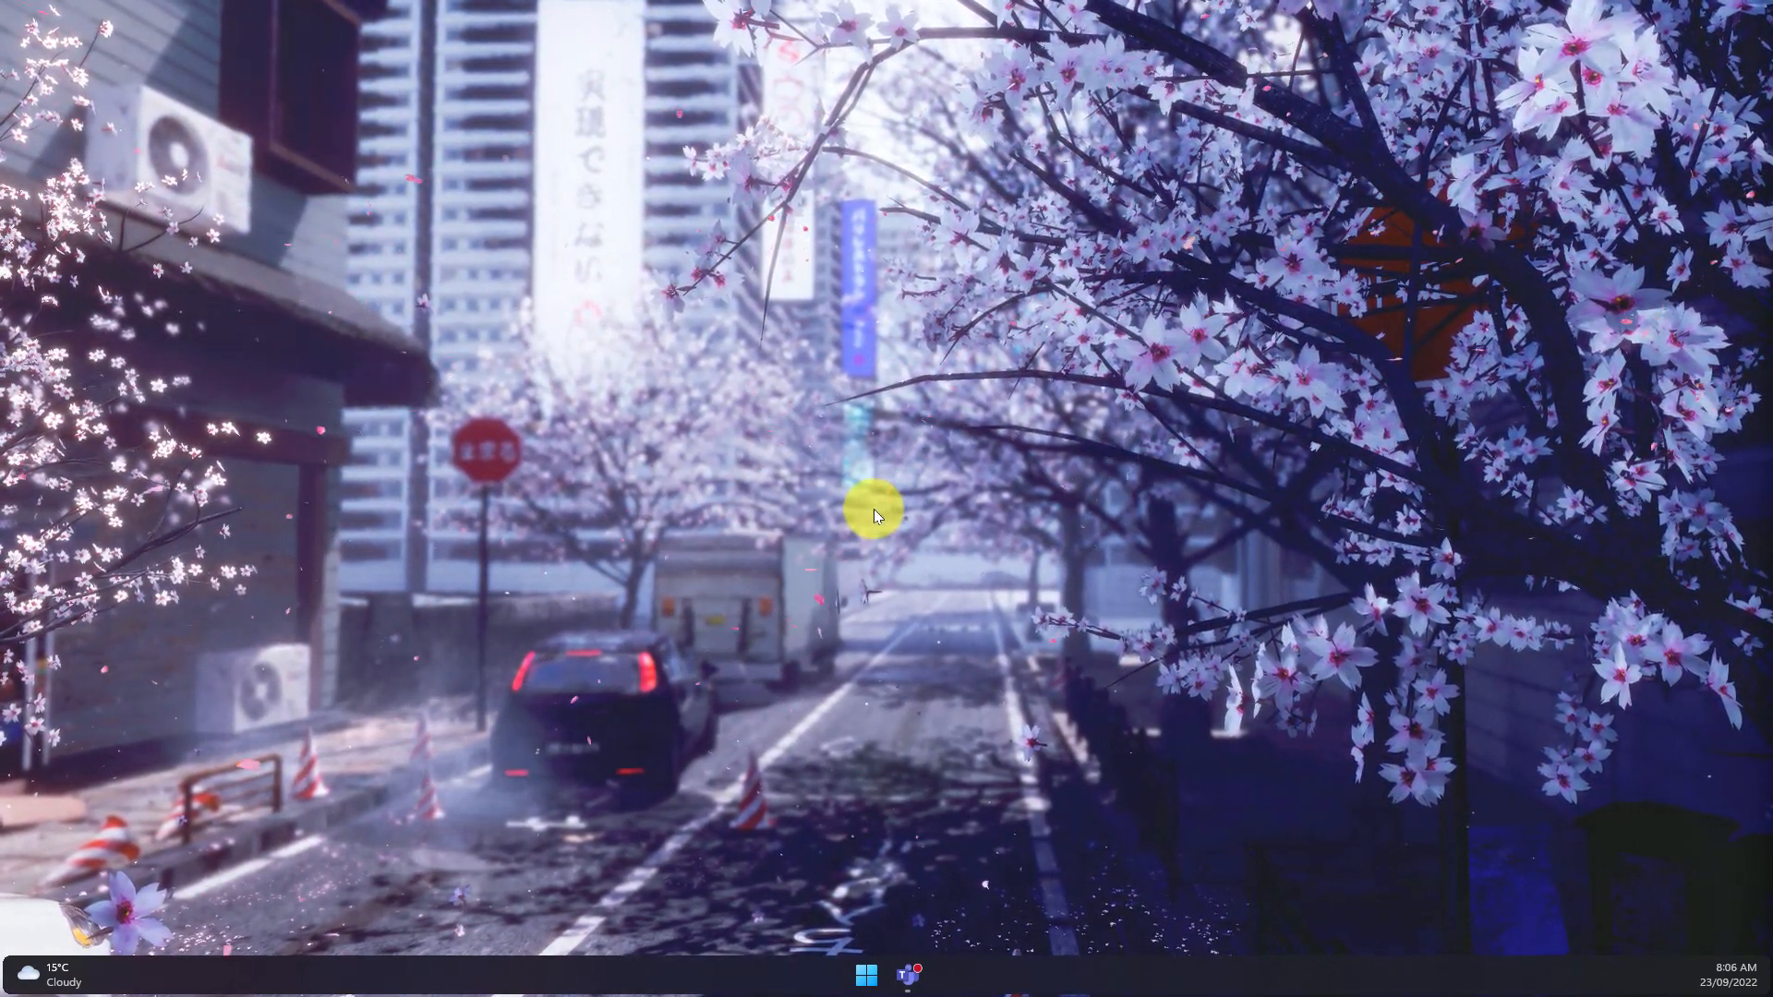